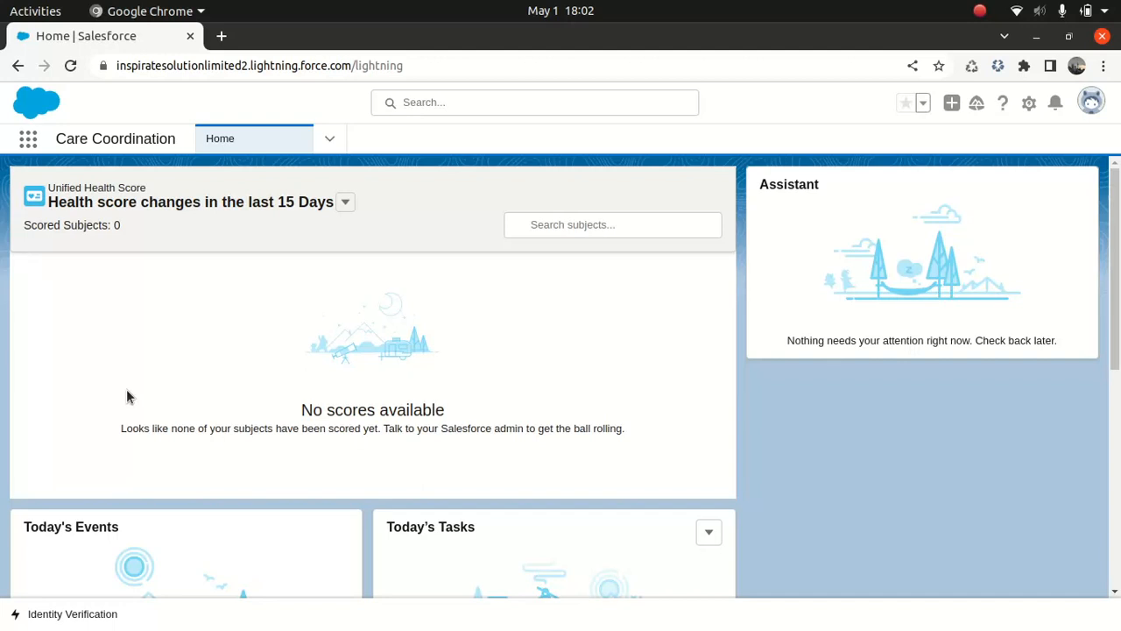
mouse_move(56, 154)
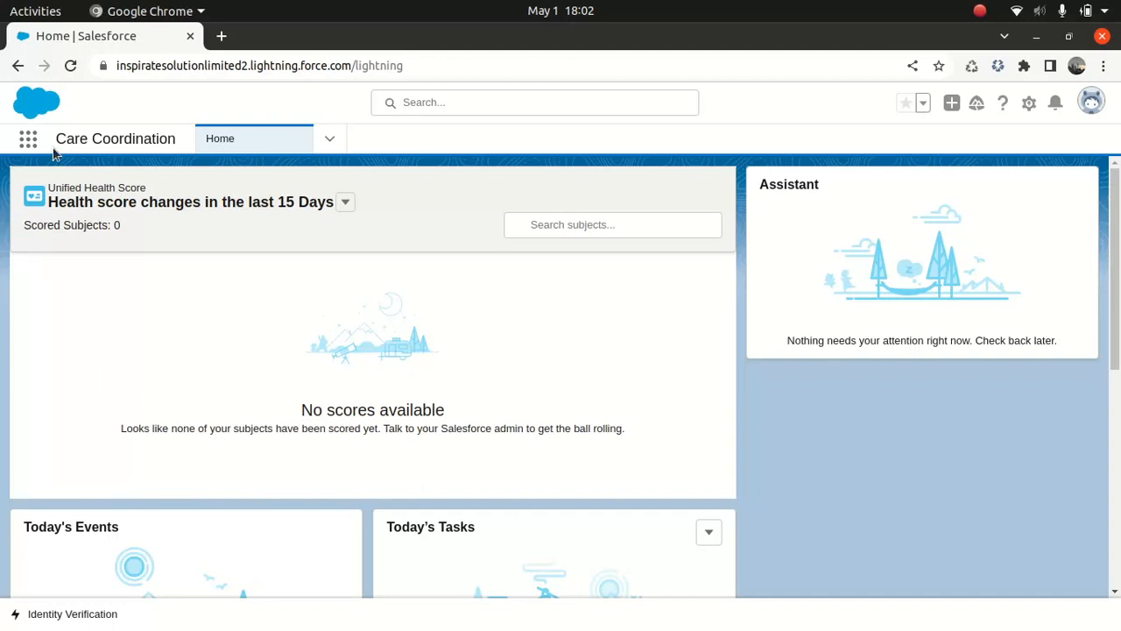
mouse_move(126, 161)
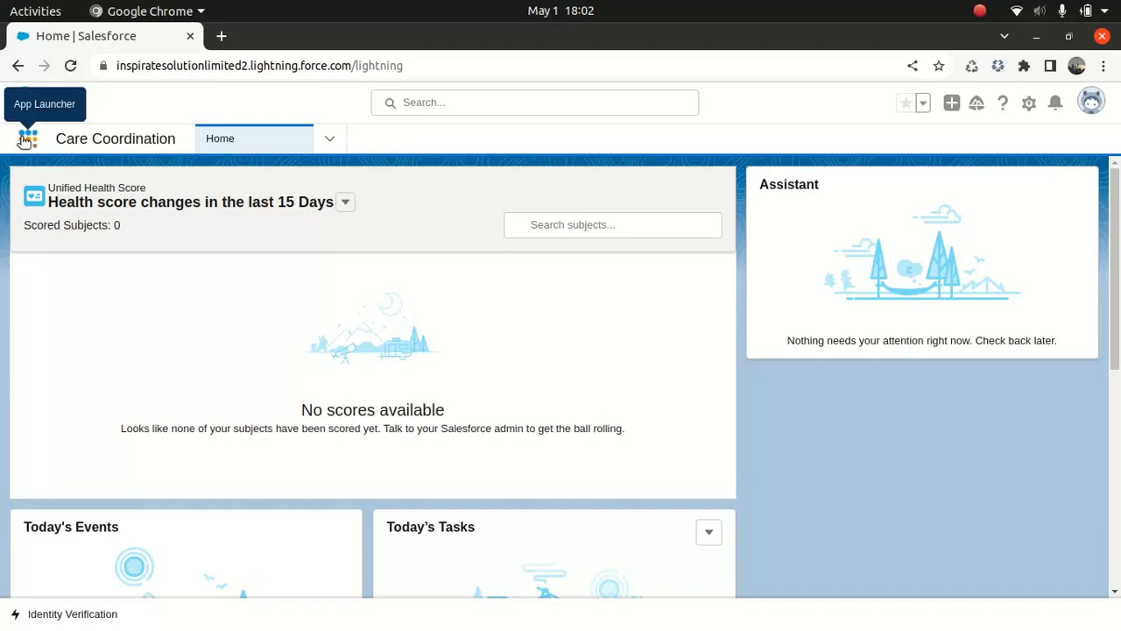
Switch to the Health Cloud UM app via the App Launcher search for 'health'
click(28, 138)
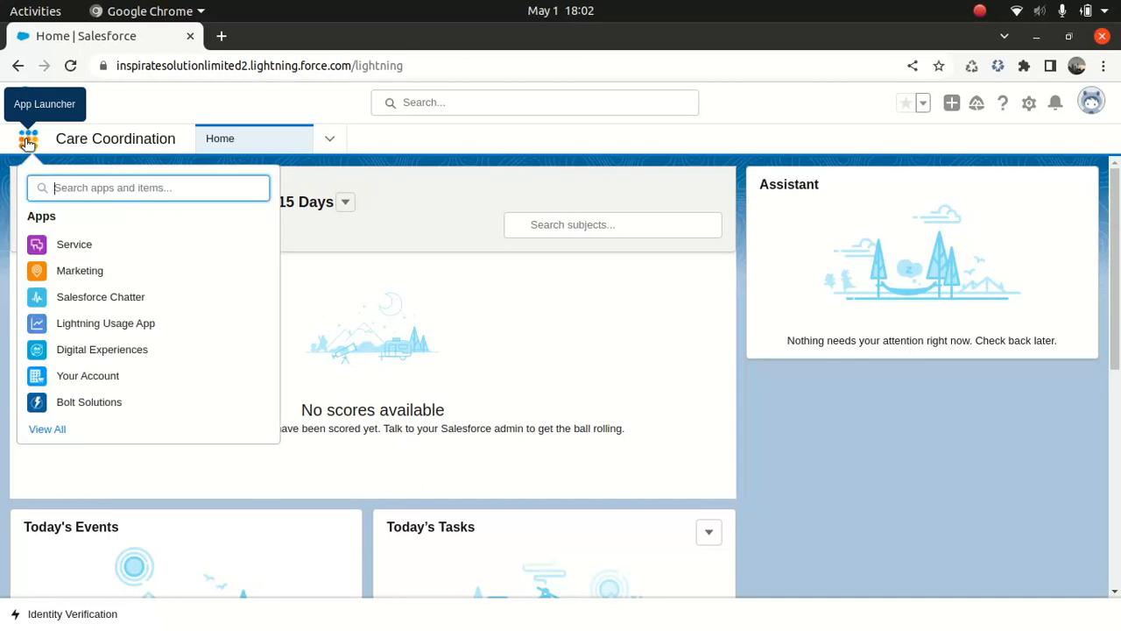
text(health)
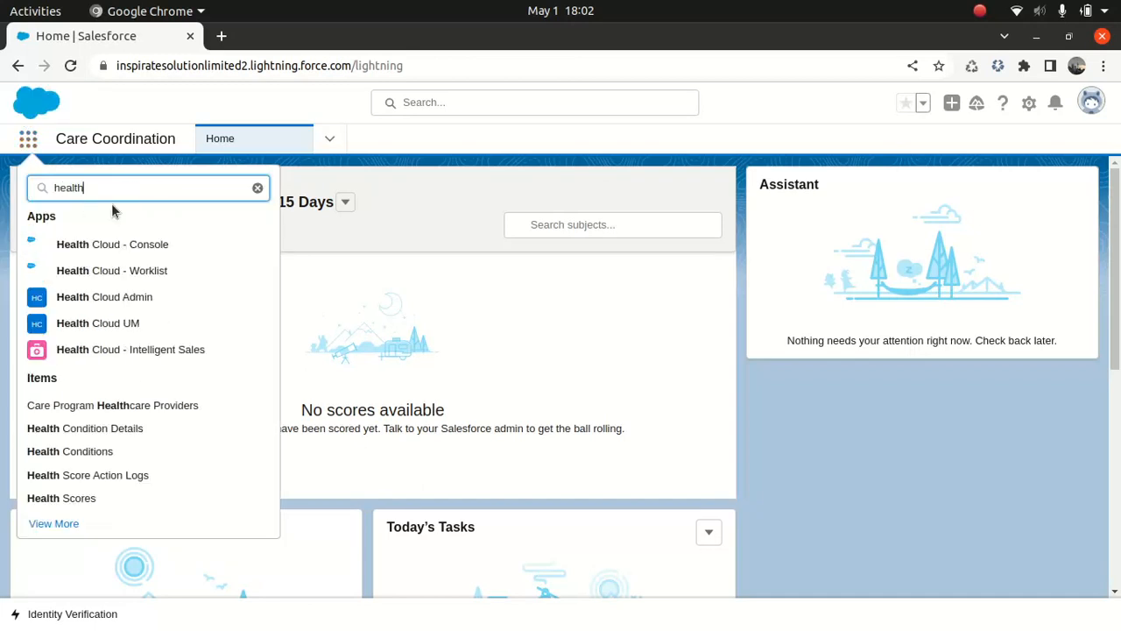
mouse_move(103, 296)
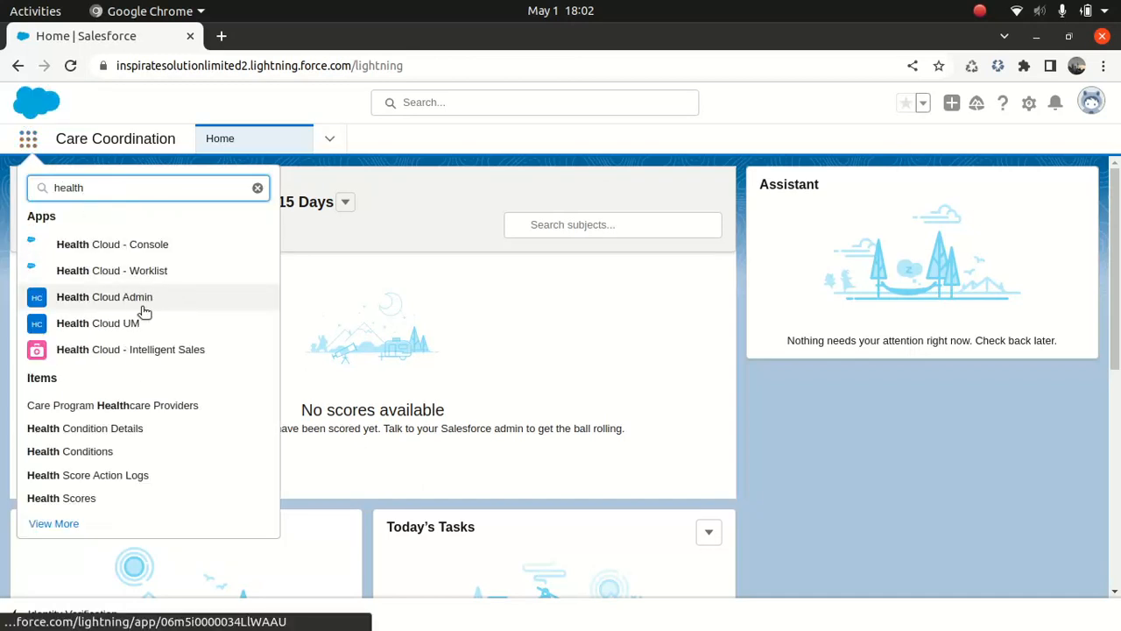
click(103, 296)
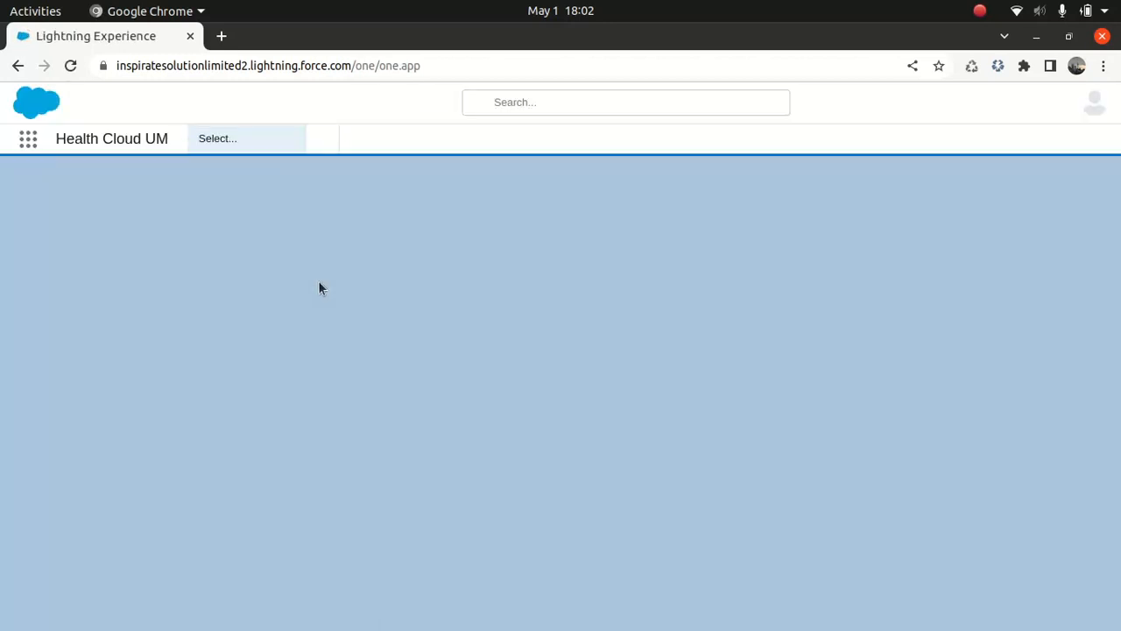
Navigate to the Leads area and close the leftover care plans view
click(245, 138)
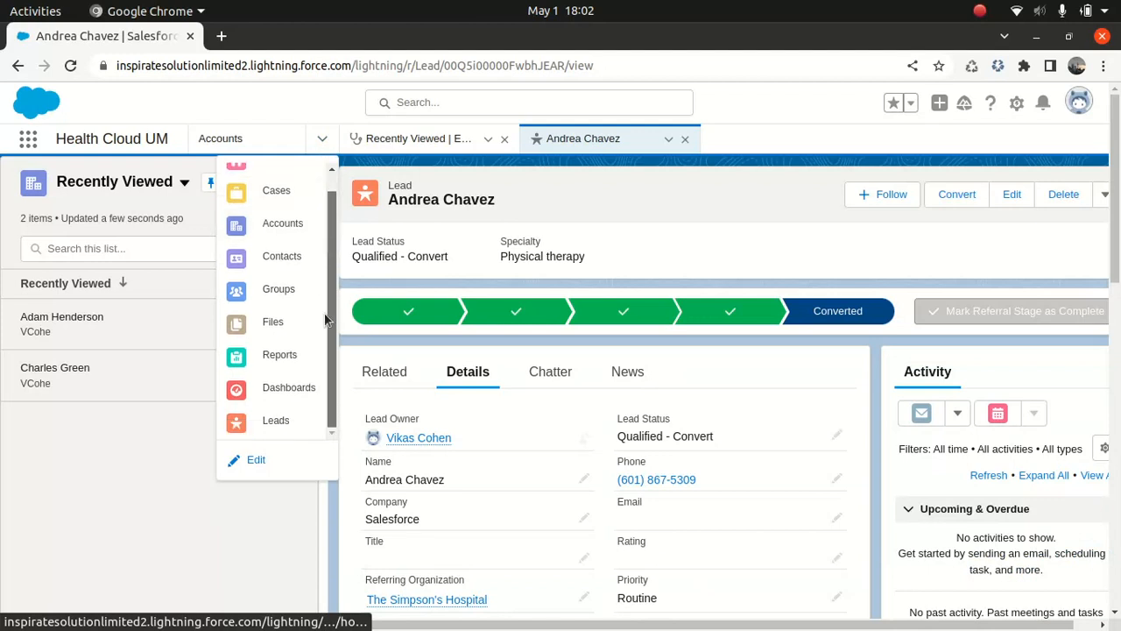
click(275, 420)
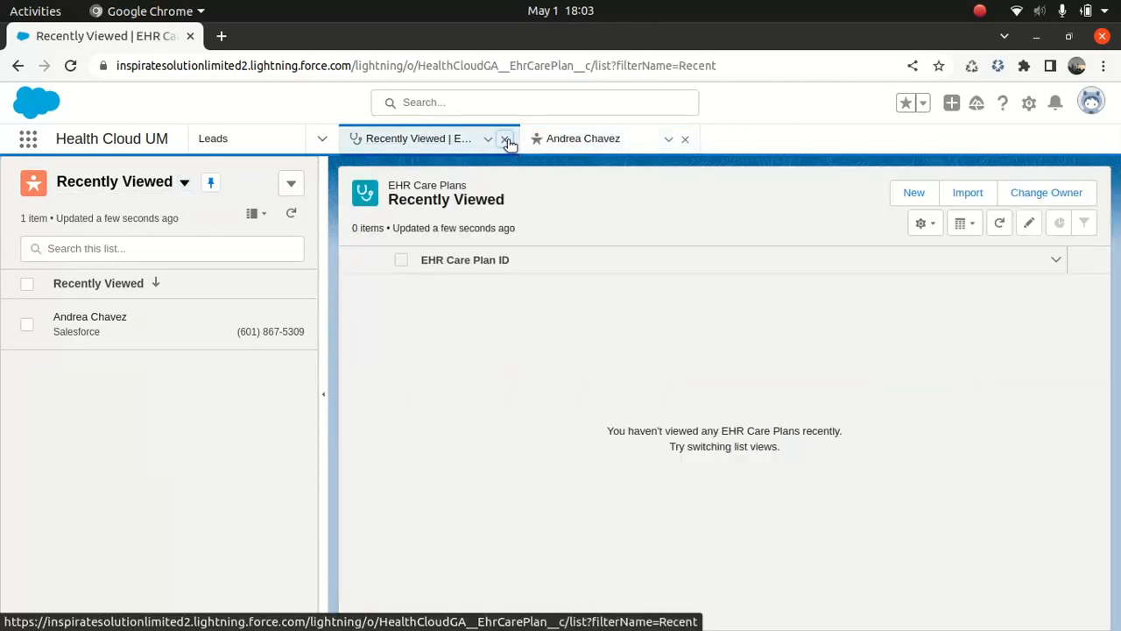
click(504, 138)
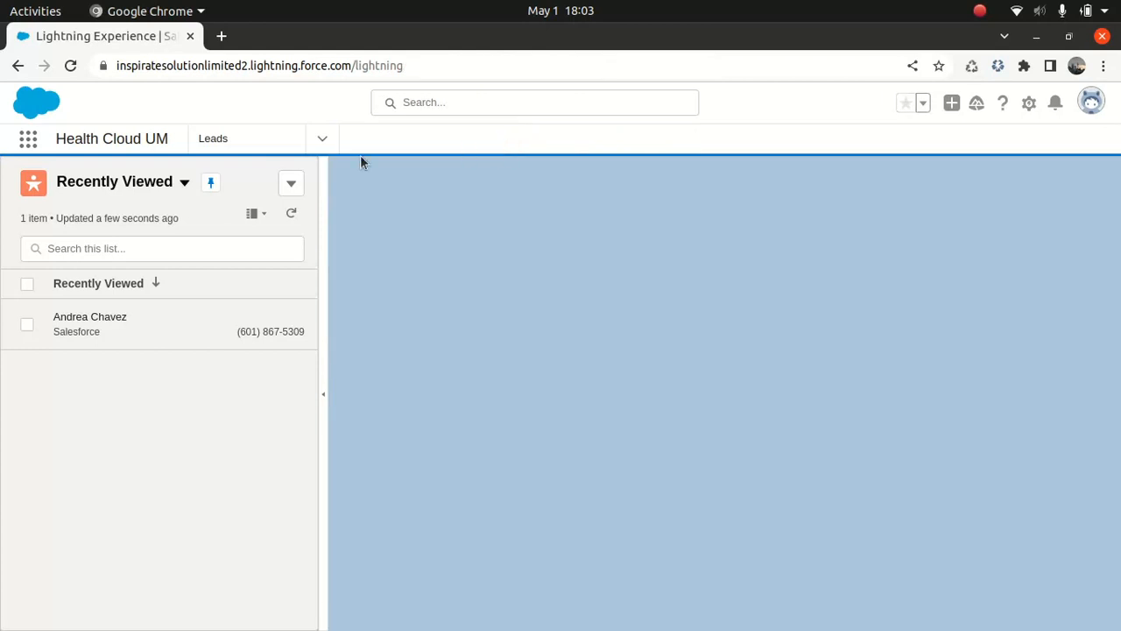
Show the leads list filtered to the All Open Leads view
click(213, 136)
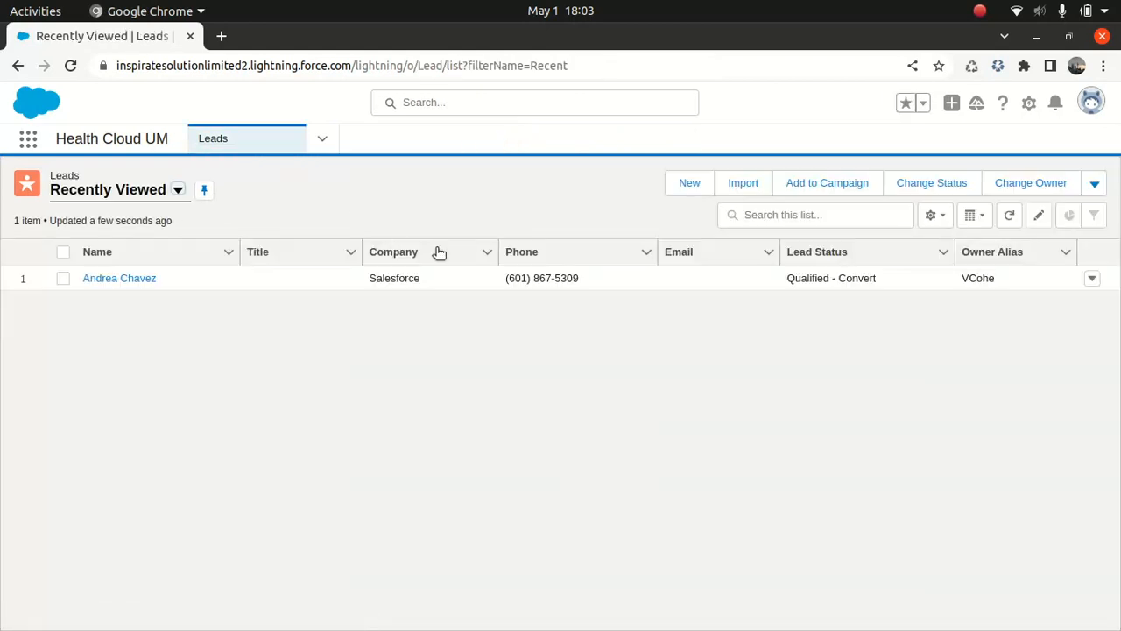
mouse_move(953, 361)
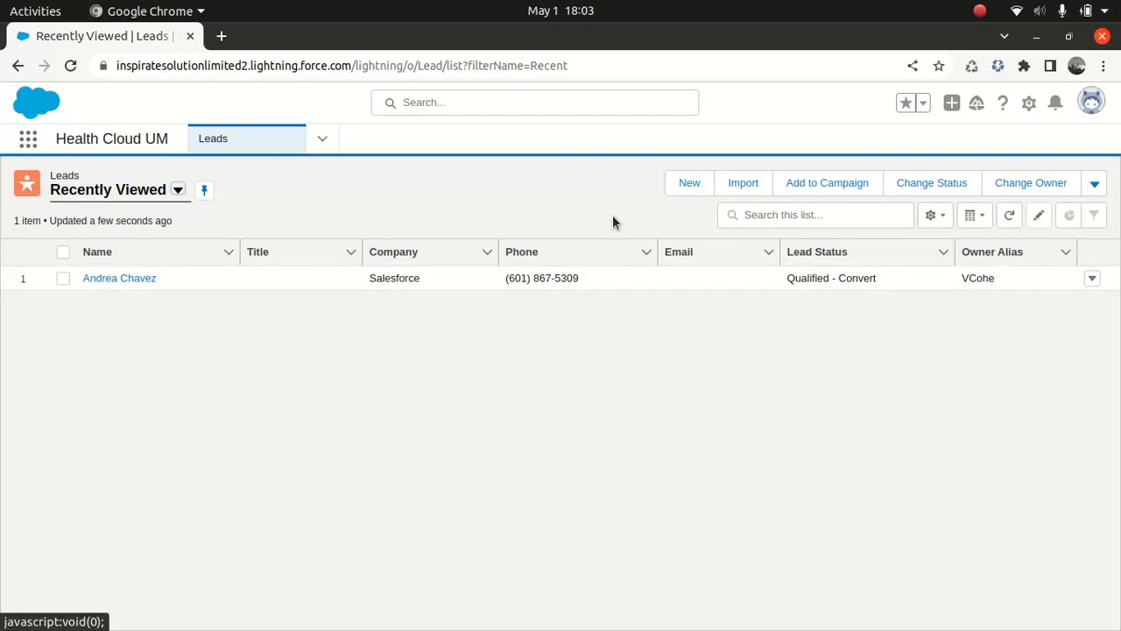
click(179, 189)
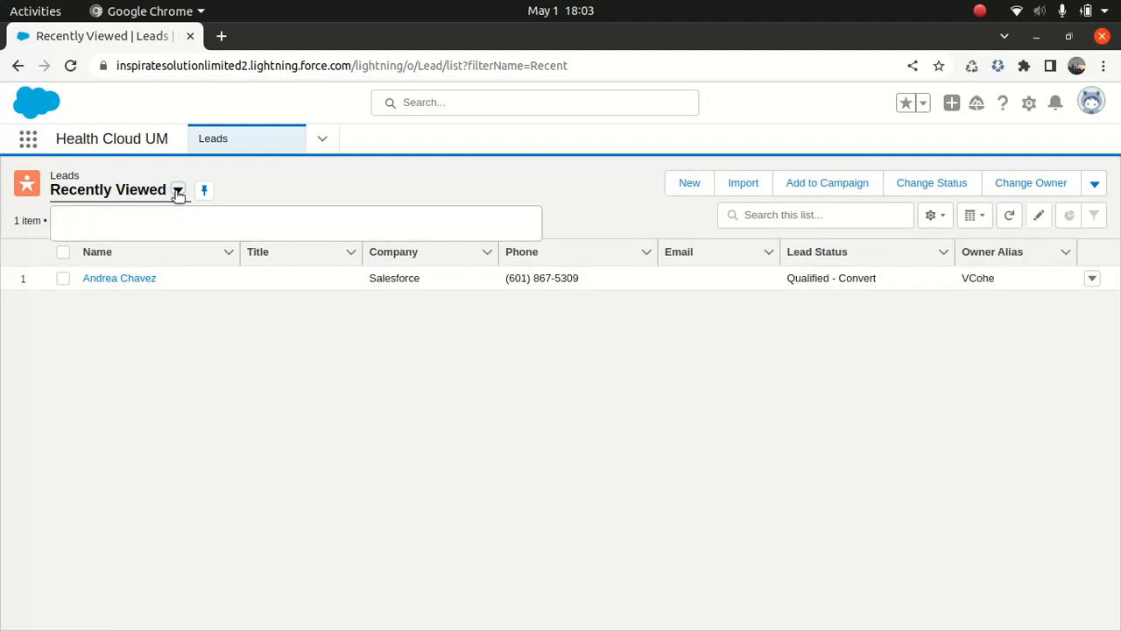
click(179, 189)
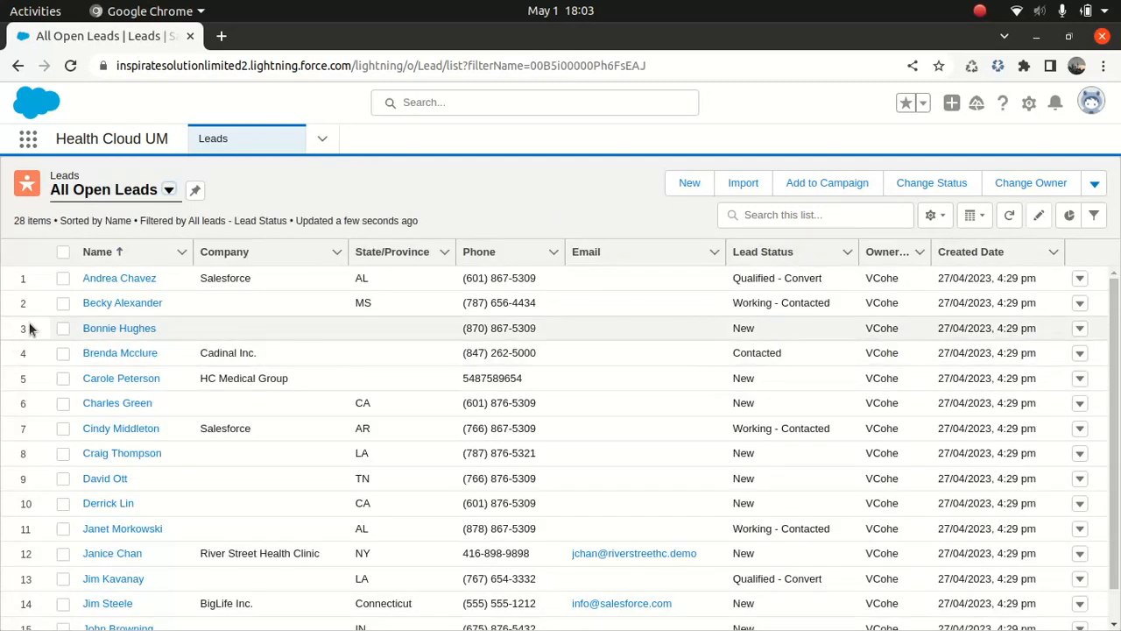
click(63, 301)
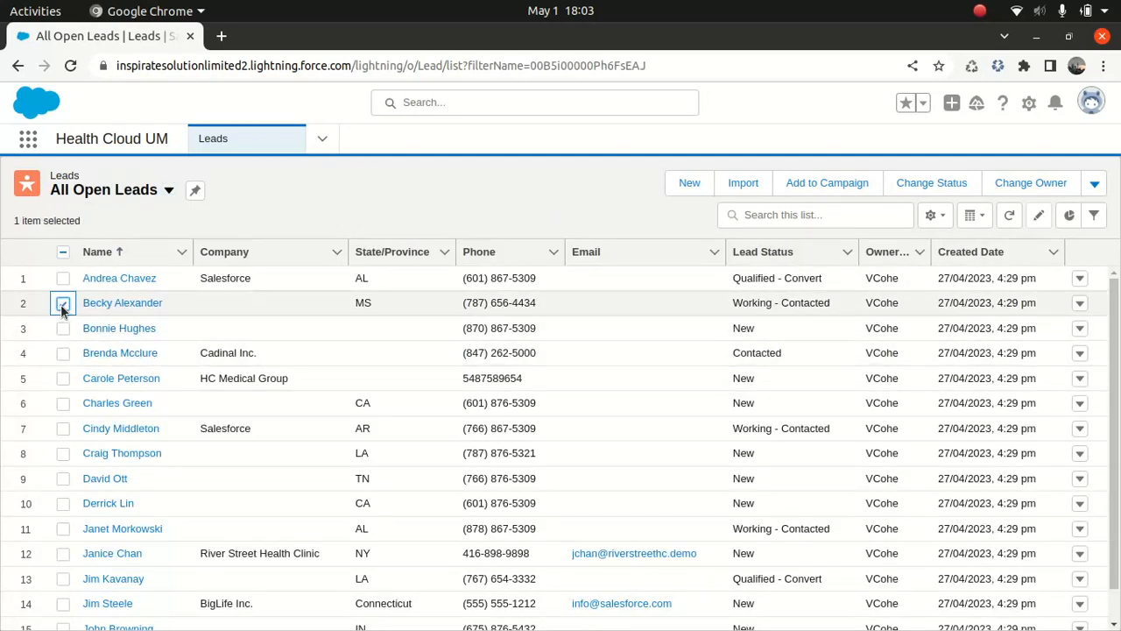
click(63, 301)
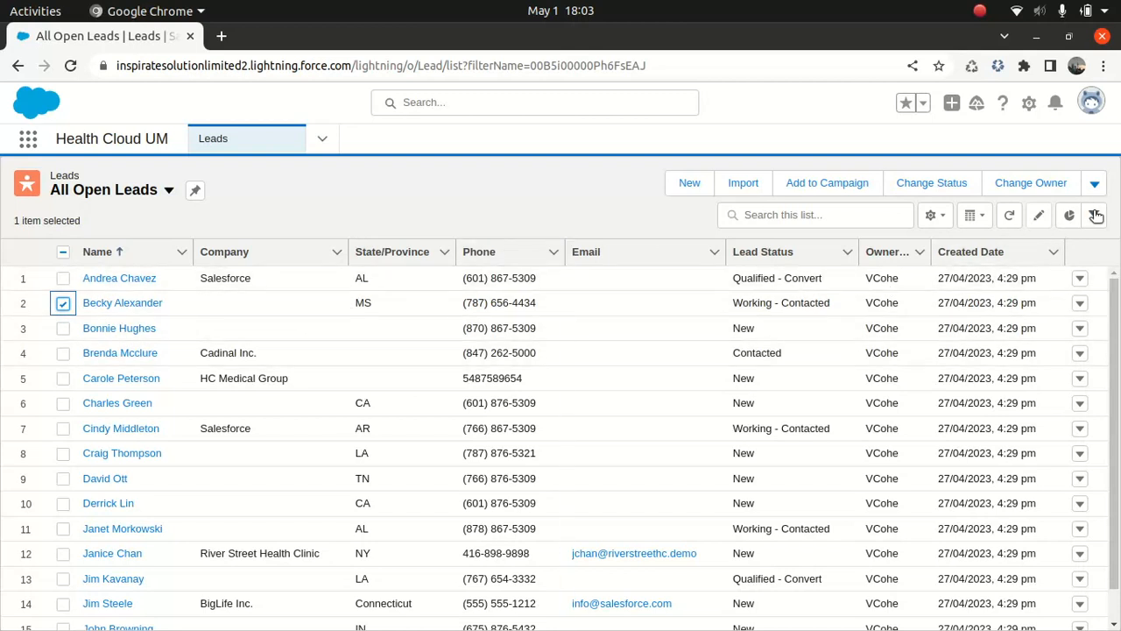
click(1095, 182)
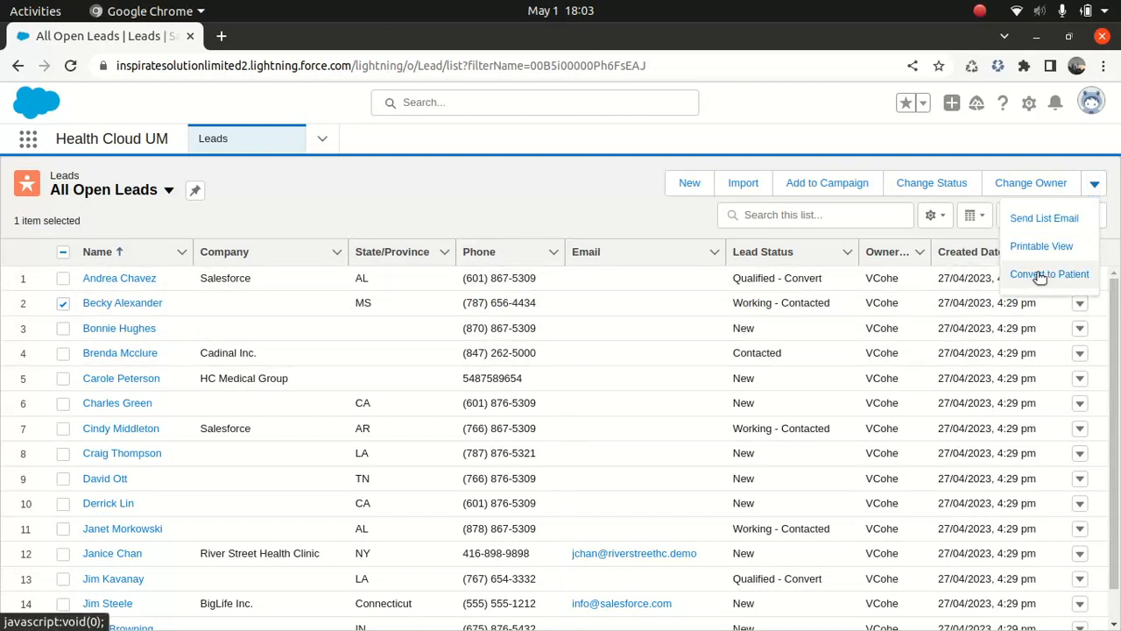
click(1051, 273)
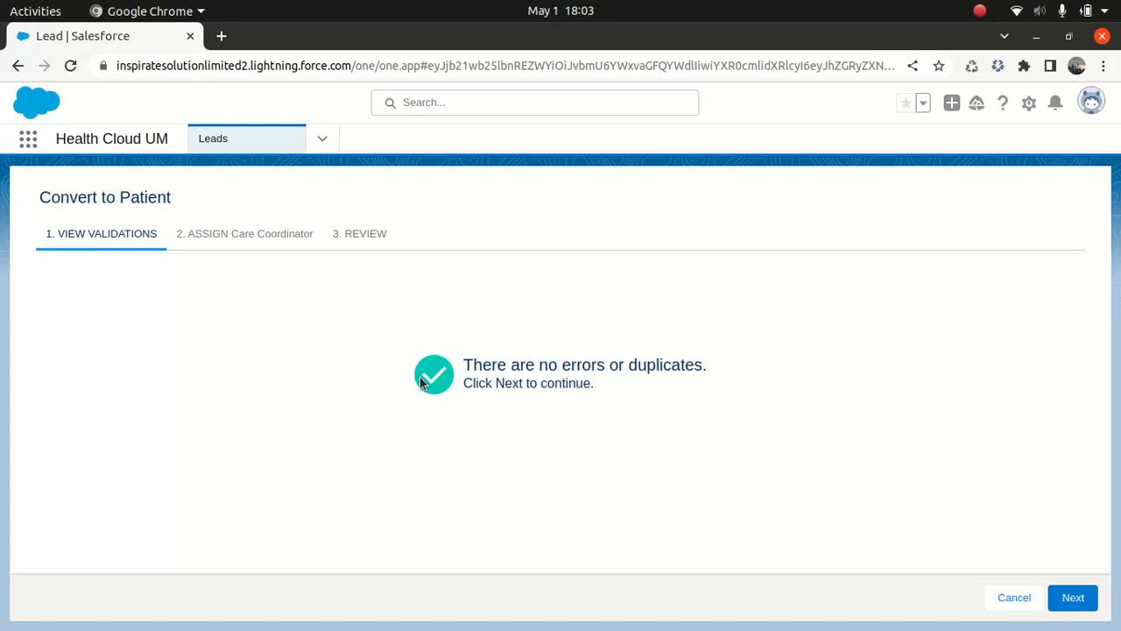
mouse_move(368, 368)
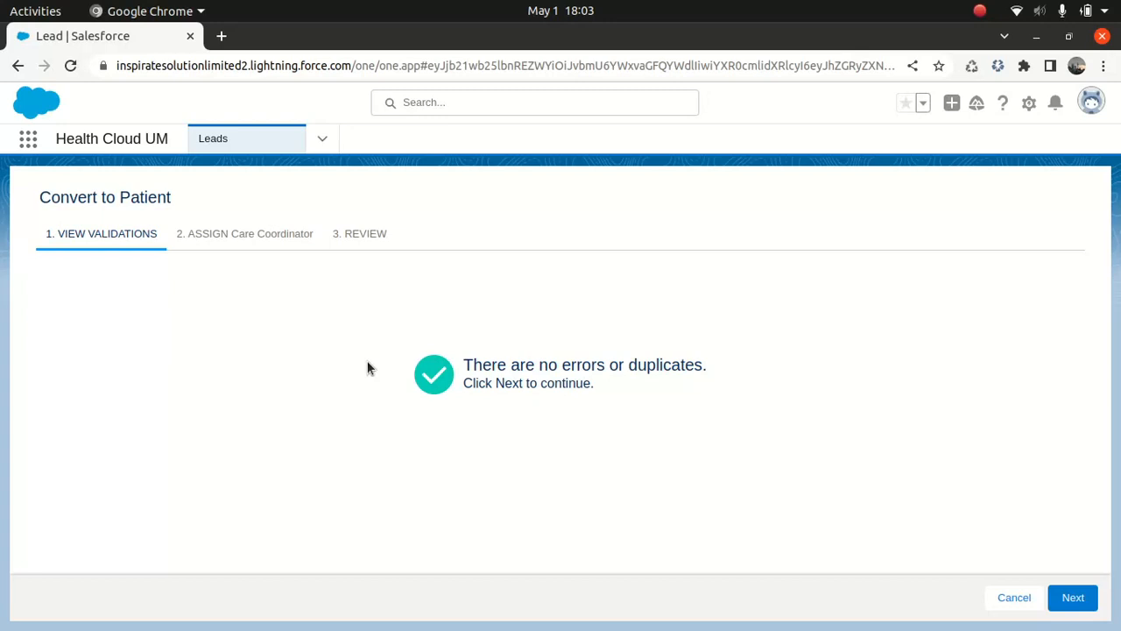
mouse_move(1072, 596)
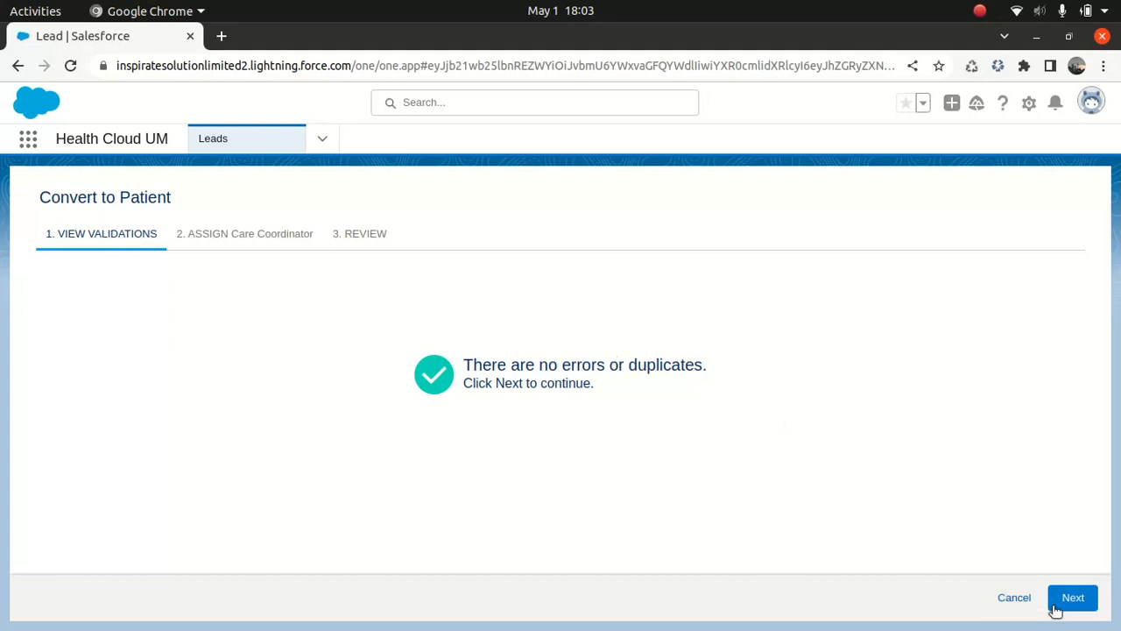
click(1072, 596)
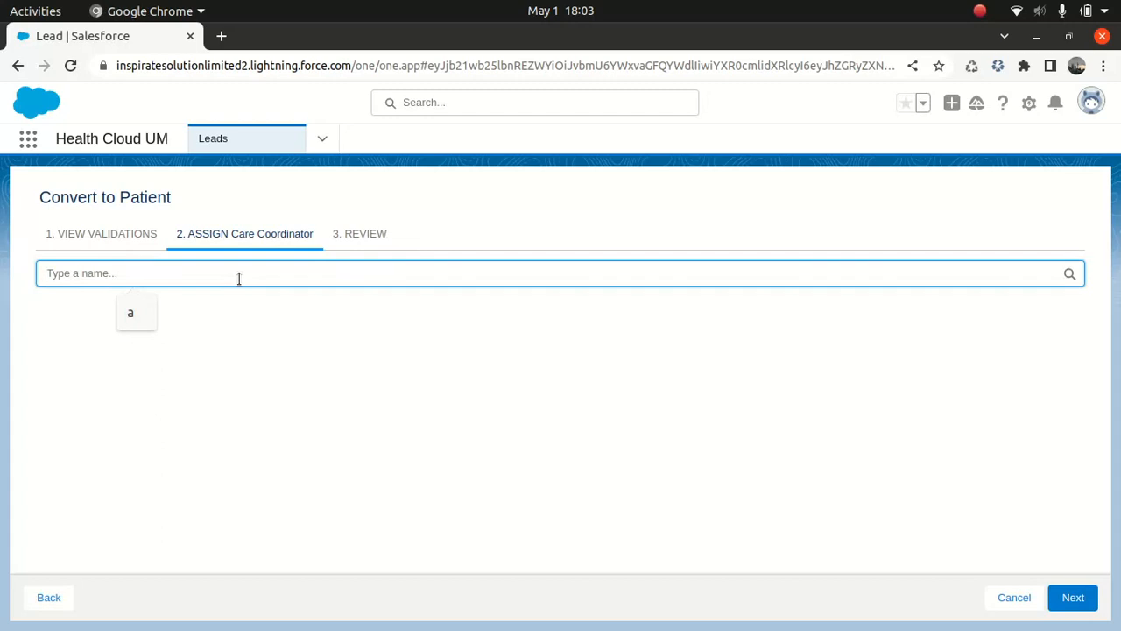
text(b)
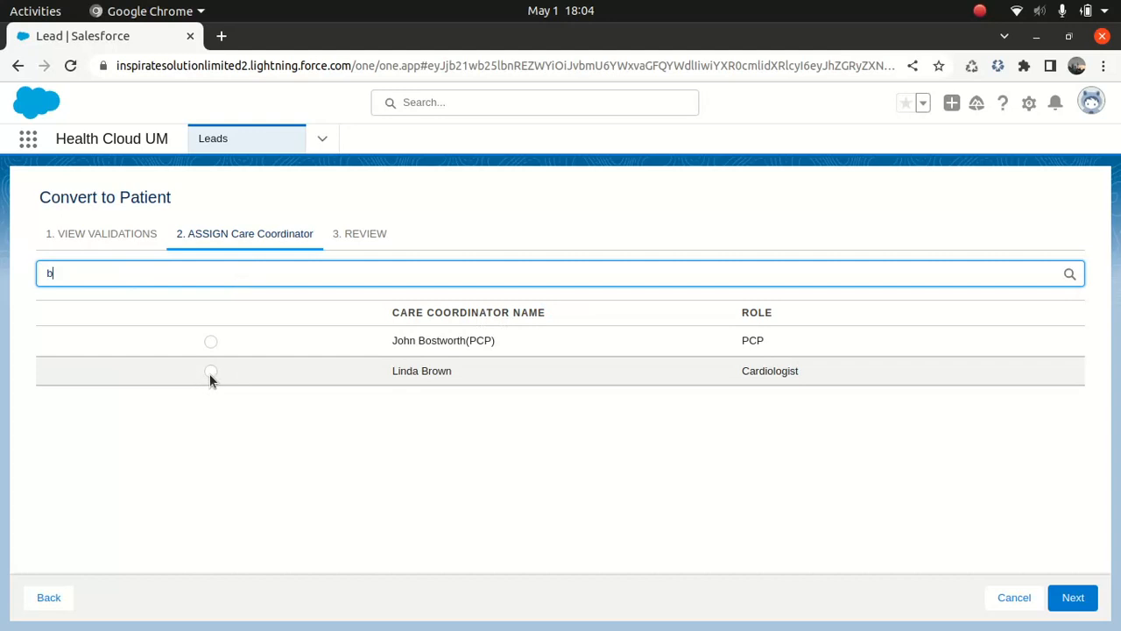
click(211, 371)
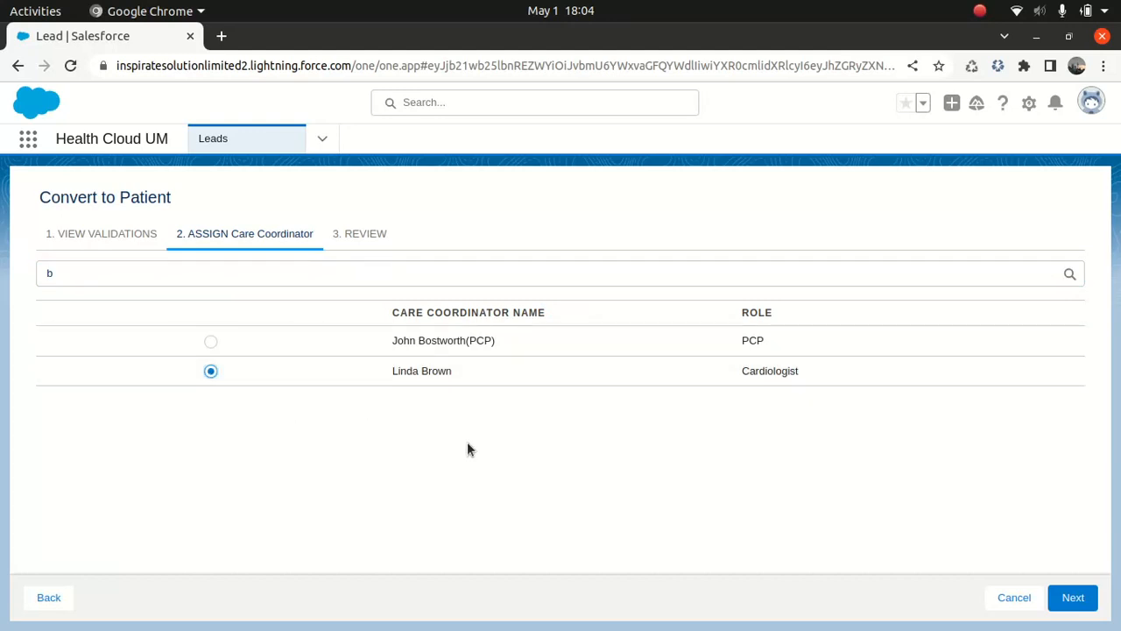
click(1072, 595)
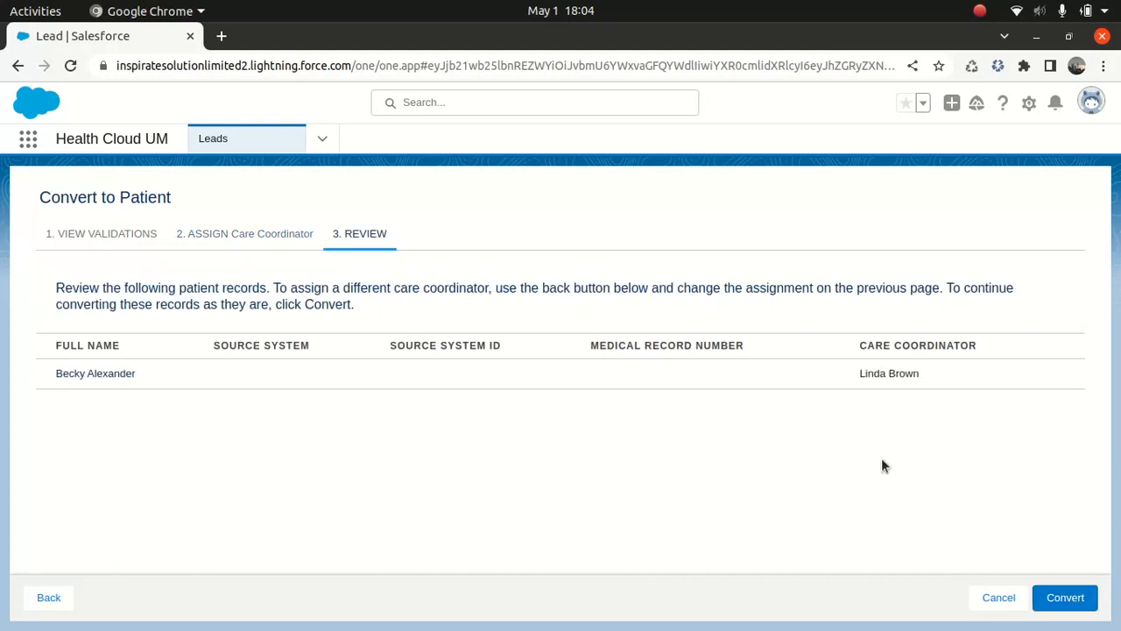
mouse_move(61, 386)
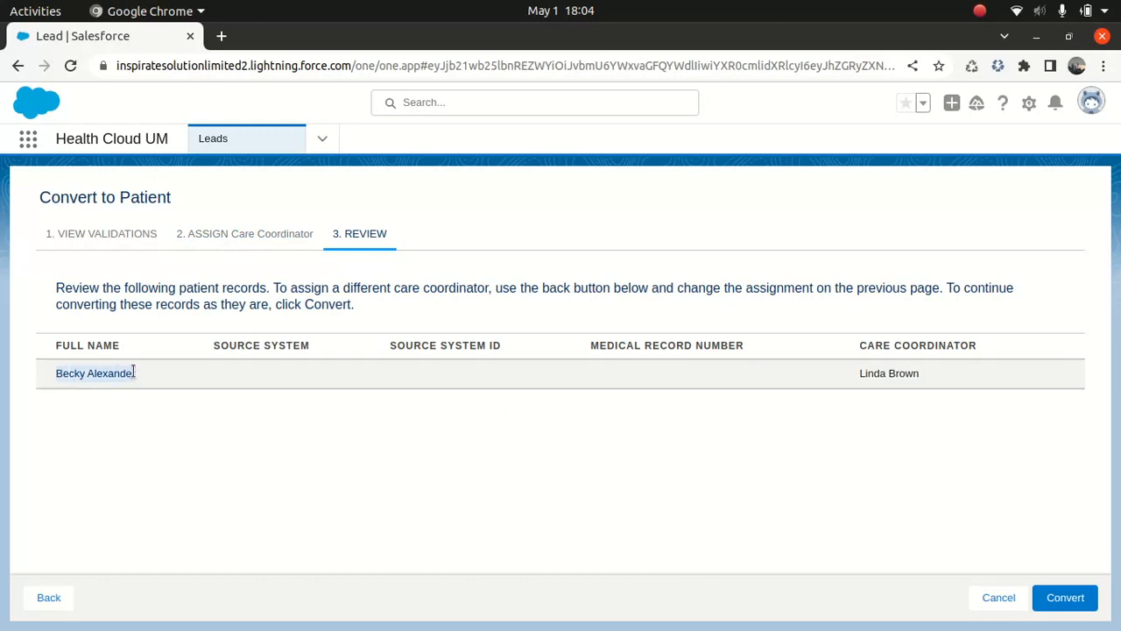
click(1065, 595)
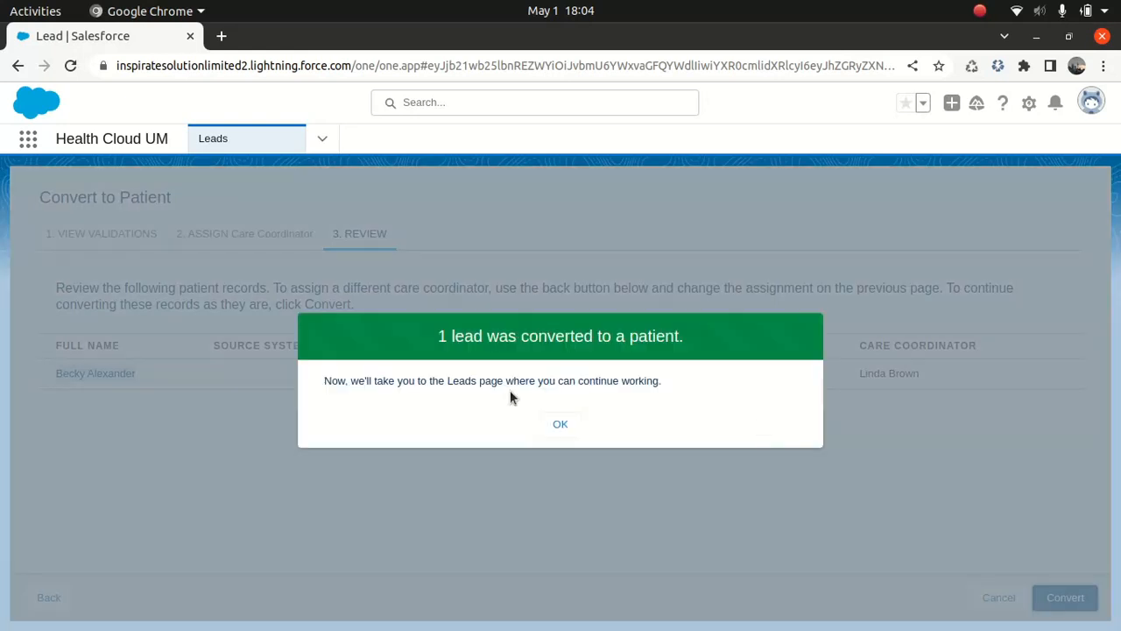
mouse_move(561, 423)
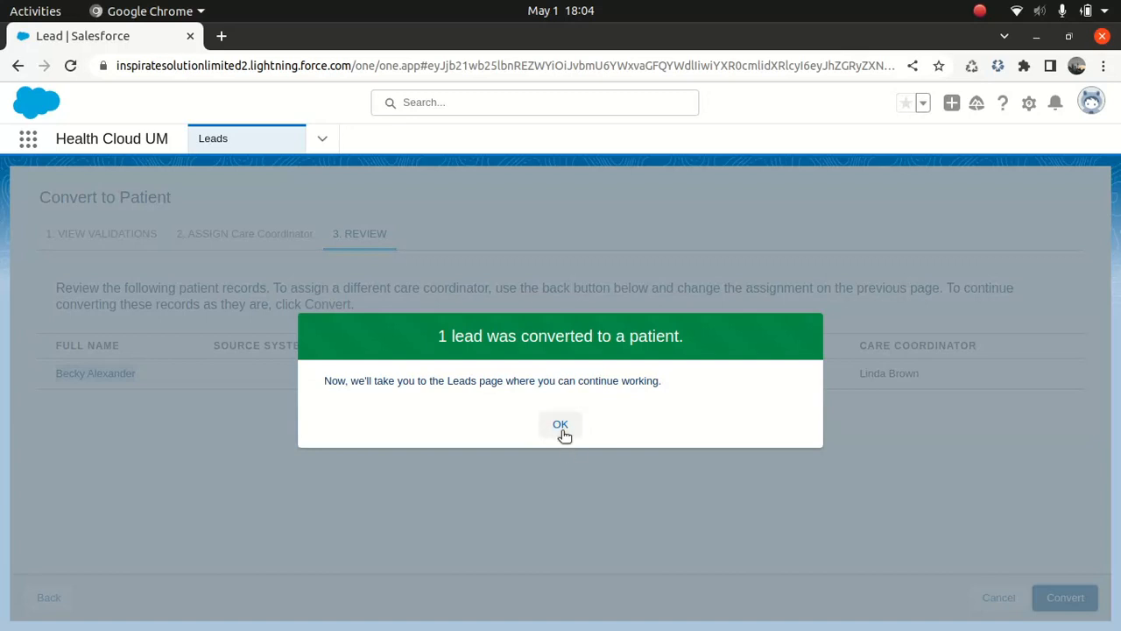
Dismiss the '1 lead was converted' message and start a global search
click(560, 424)
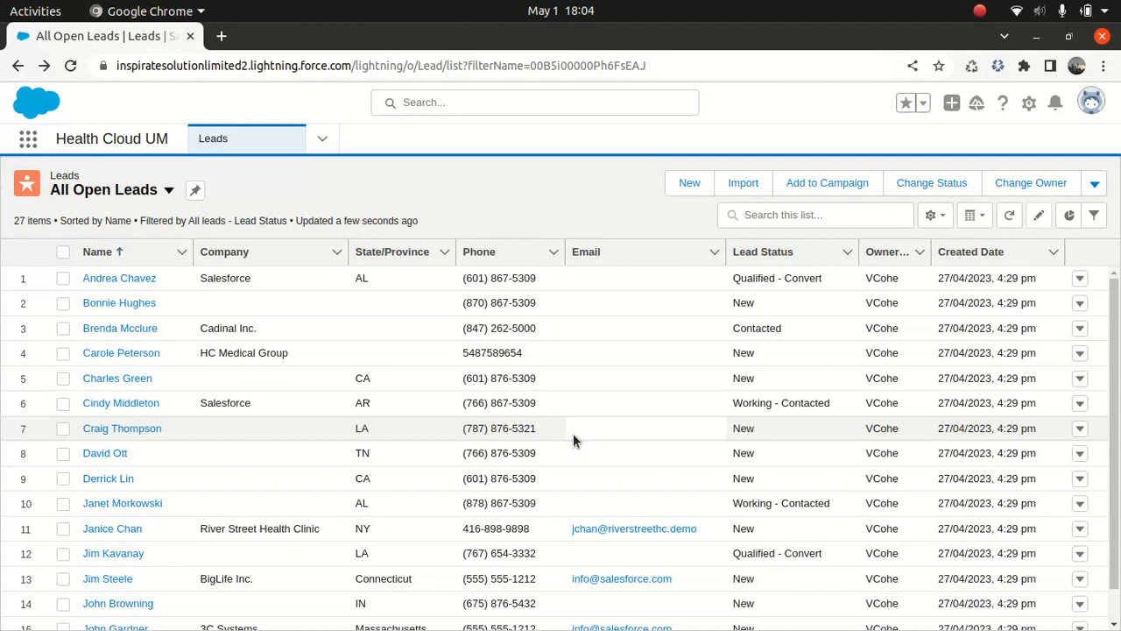
click(534, 102)
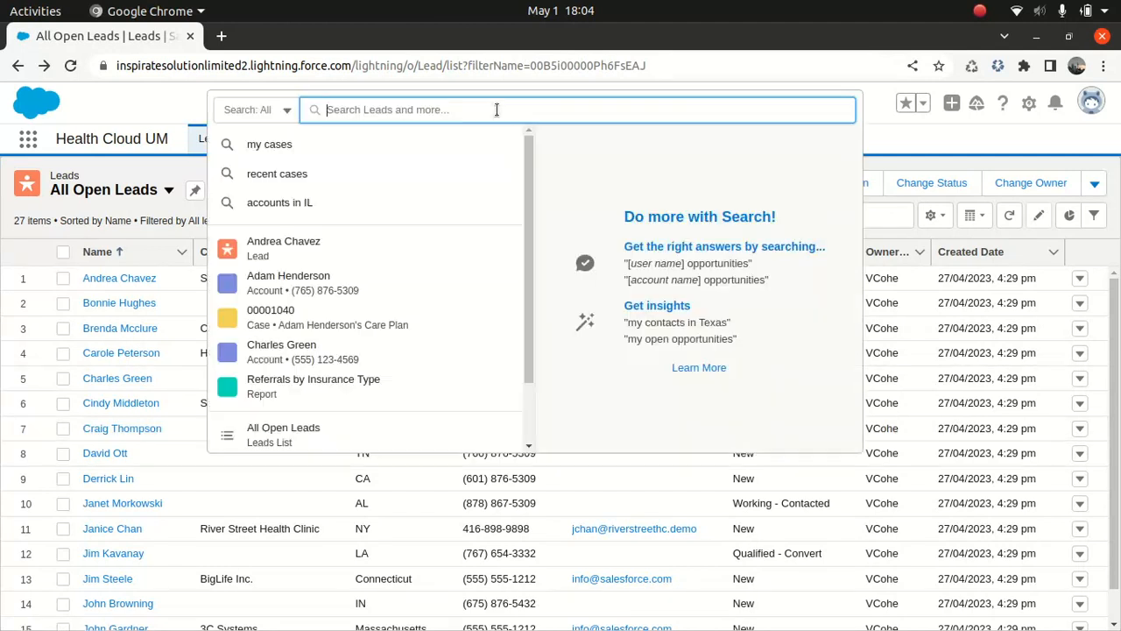
text(Becky Alexander)
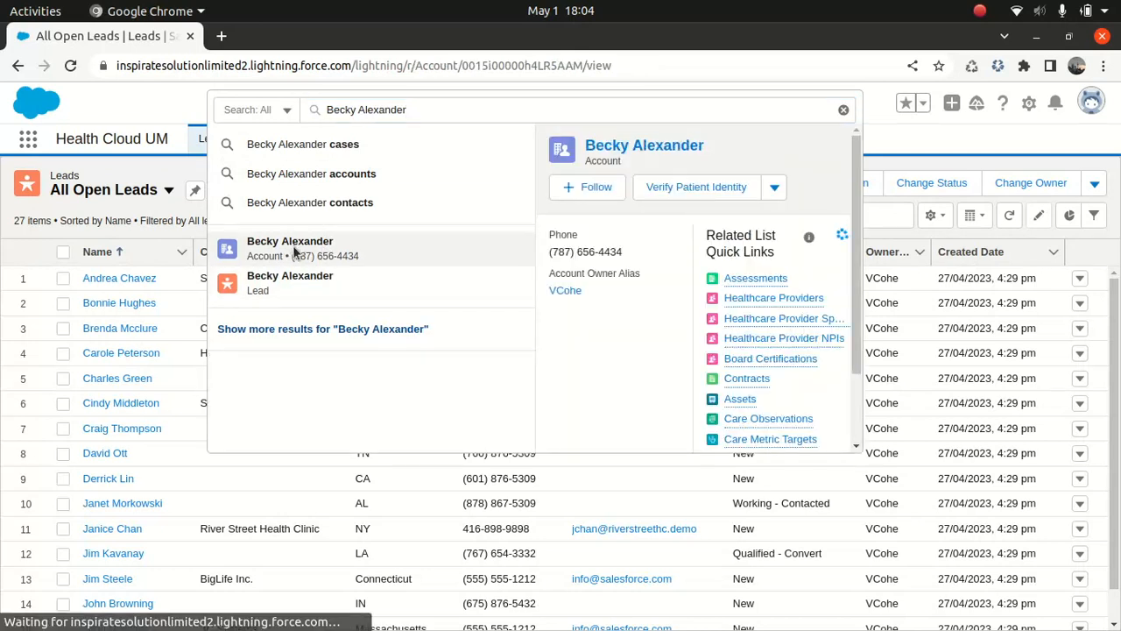
click(289, 249)
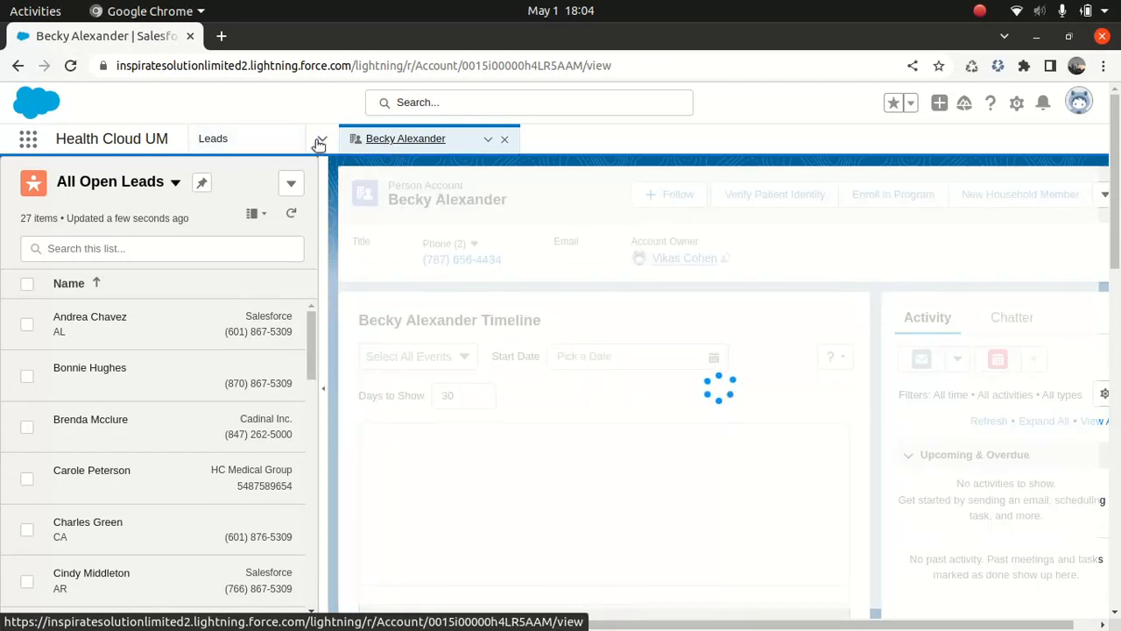
click(321, 139)
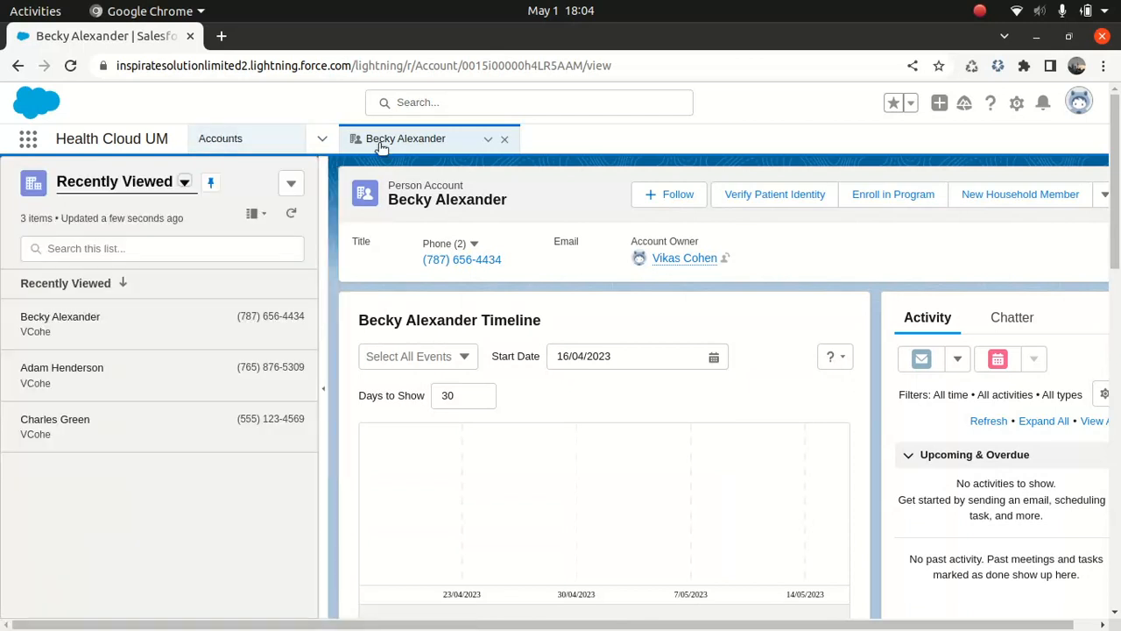
click(504, 139)
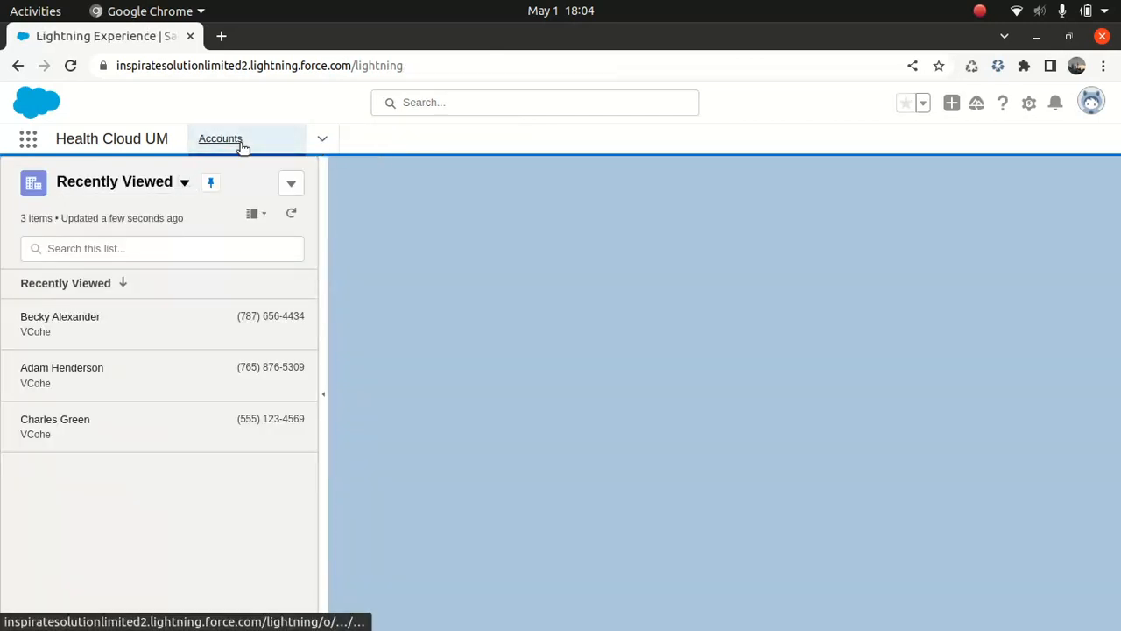
click(221, 138)
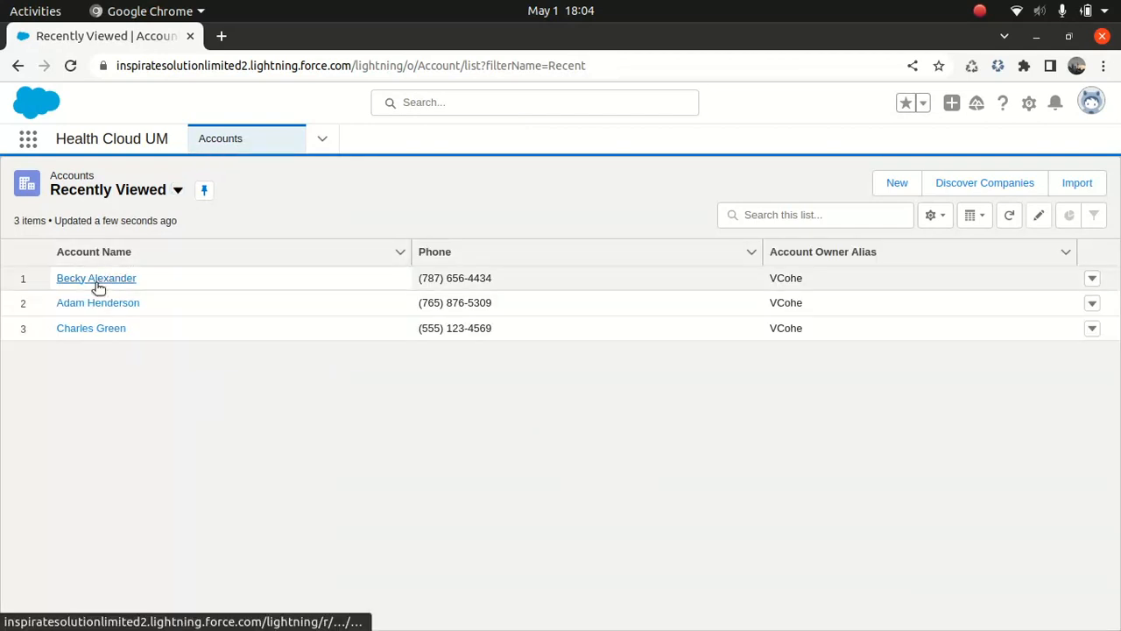
click(95, 277)
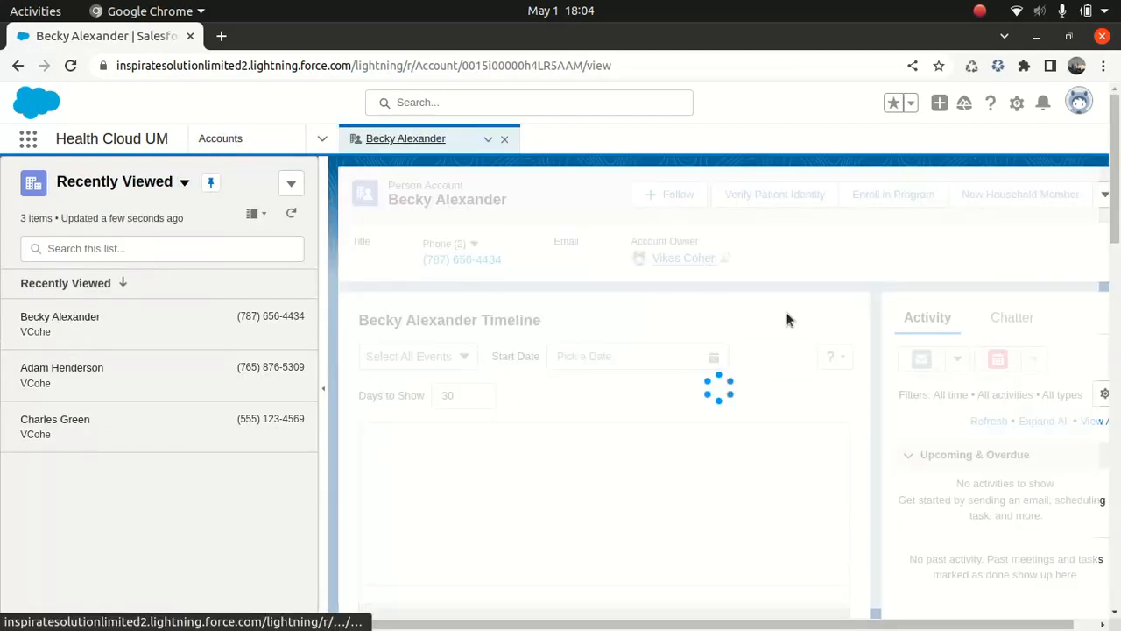
mouse_move(376, 210)
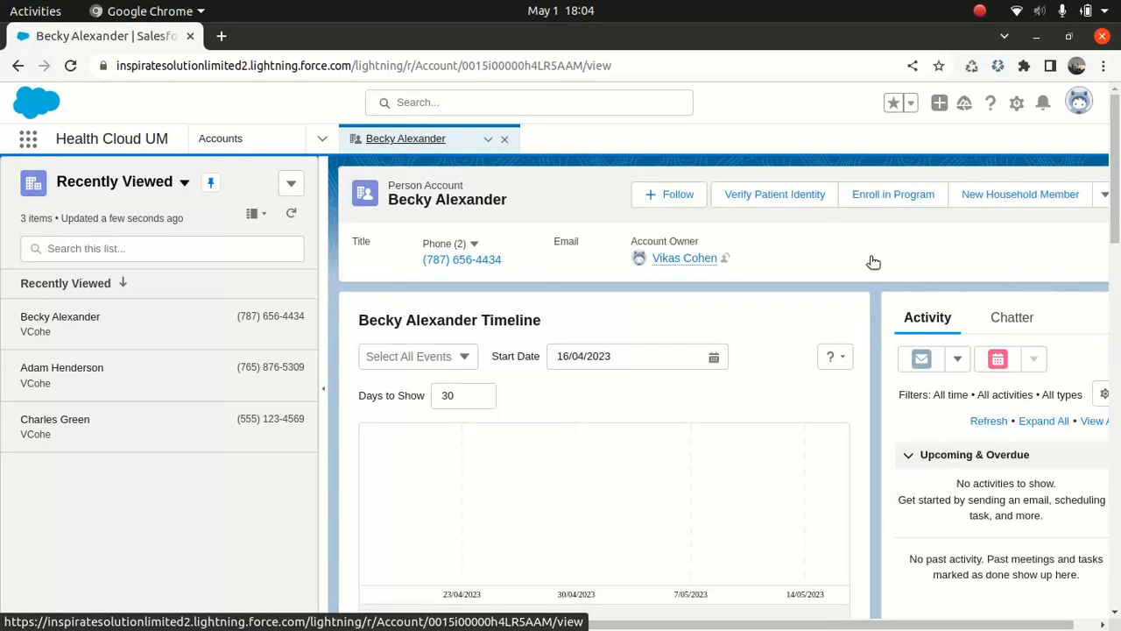
Open care plan case 00001041 from the account's Cases list and review its details
scroll(down, 3)
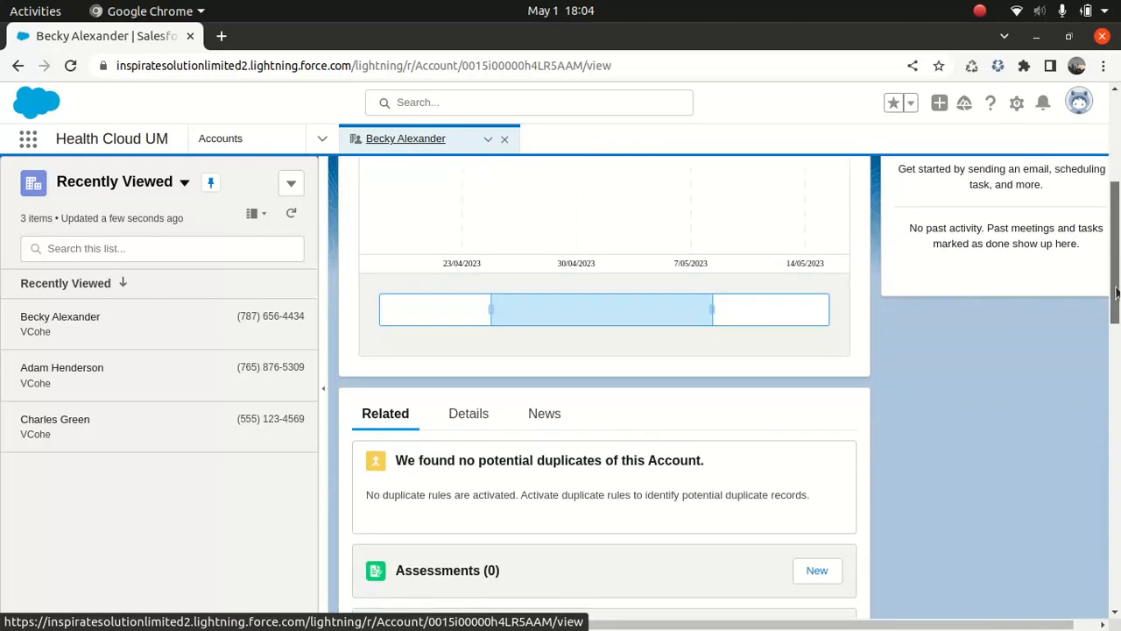
scroll(down, 3)
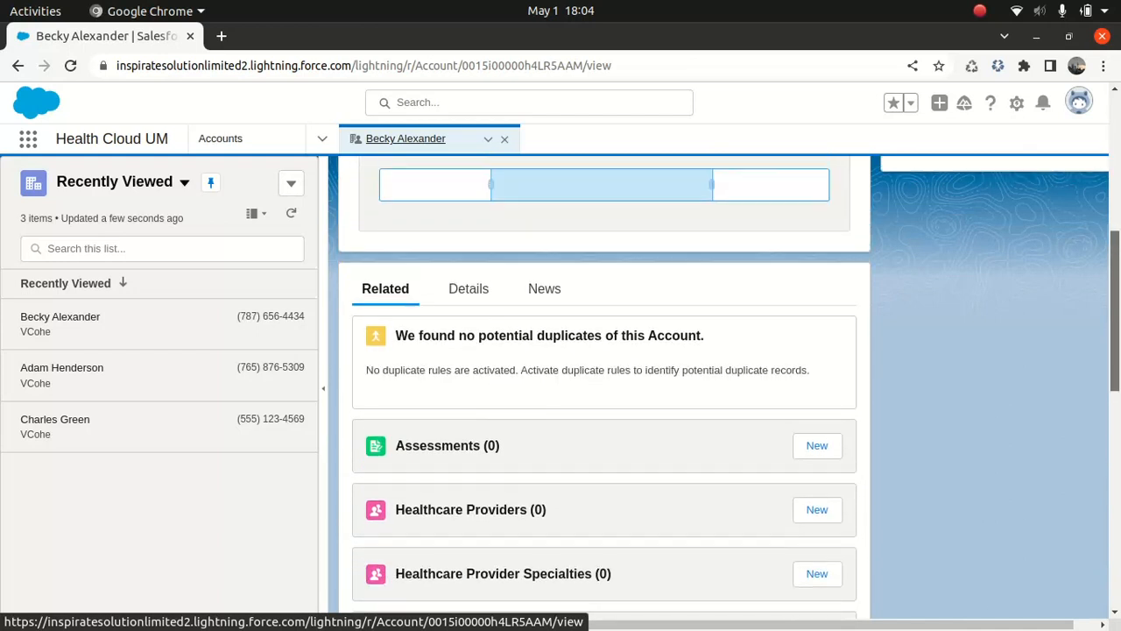
scroll(down, 3)
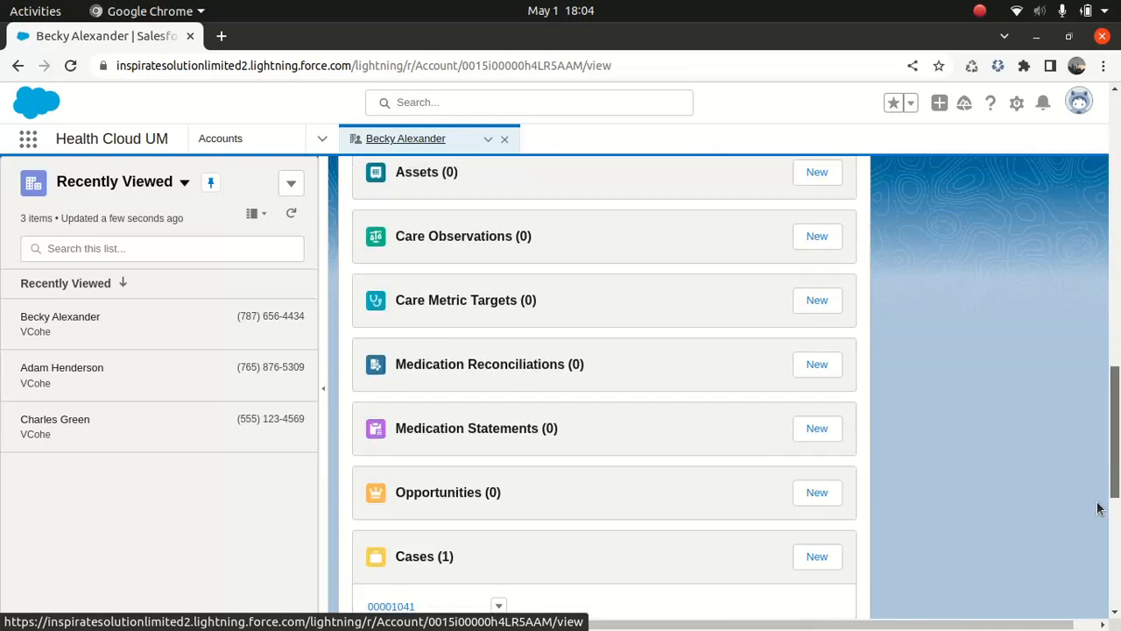
scroll(down, 3)
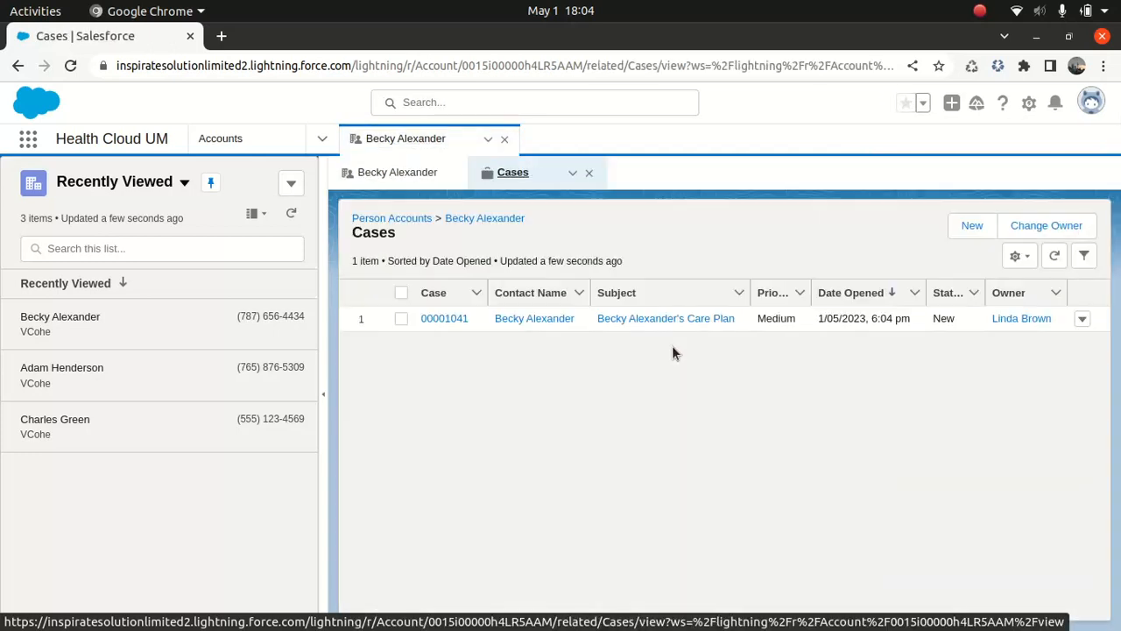
click(445, 319)
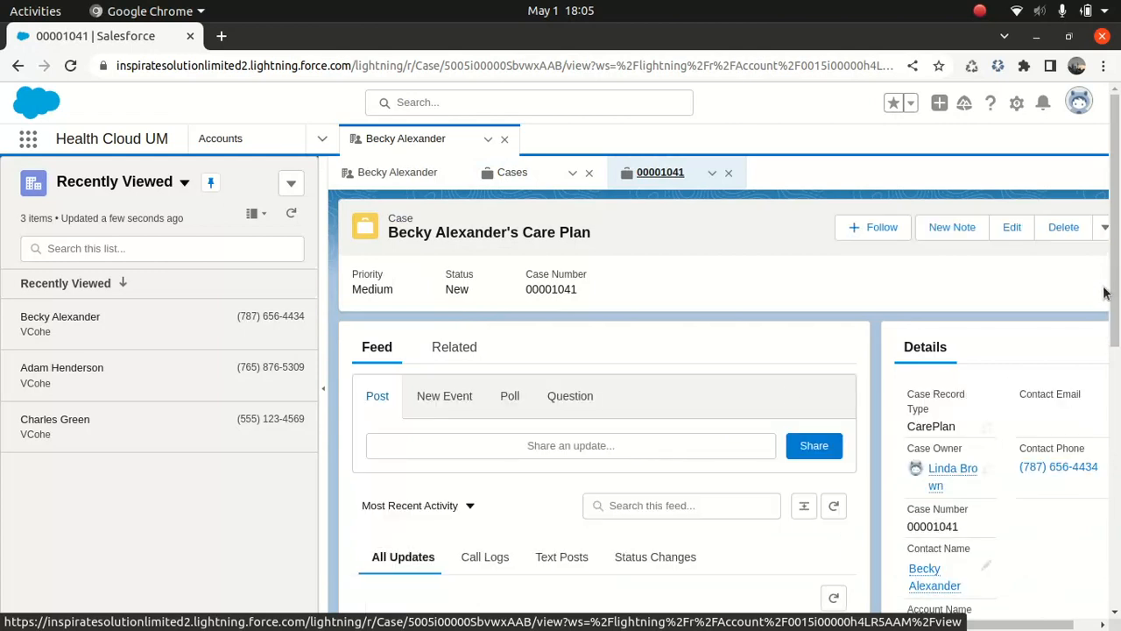
scroll(down, 3)
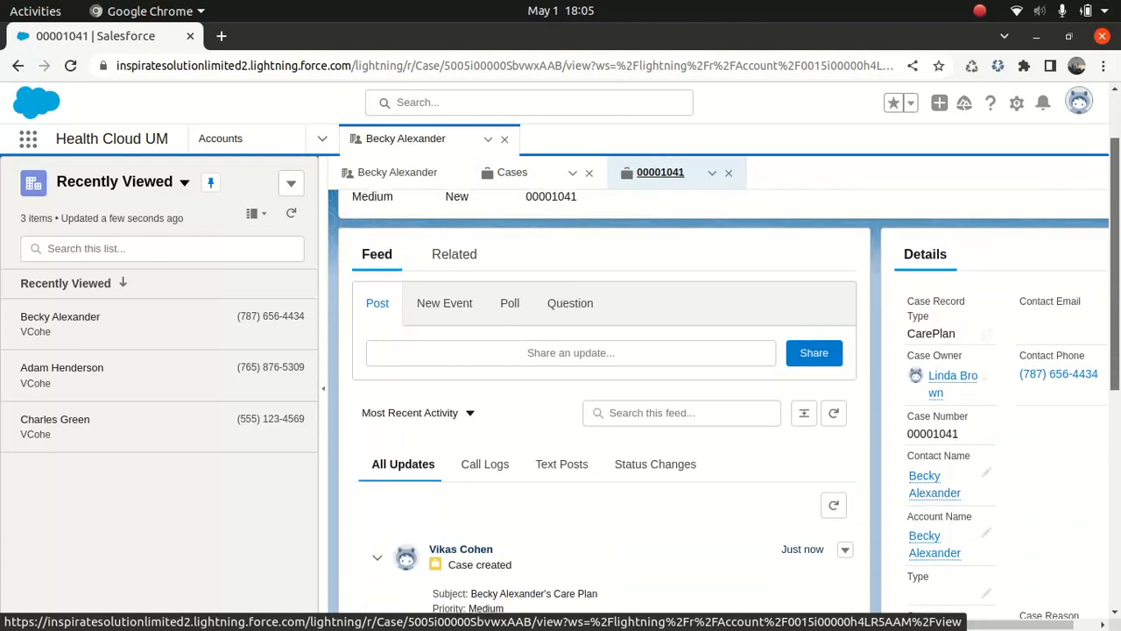
scroll(down, 3)
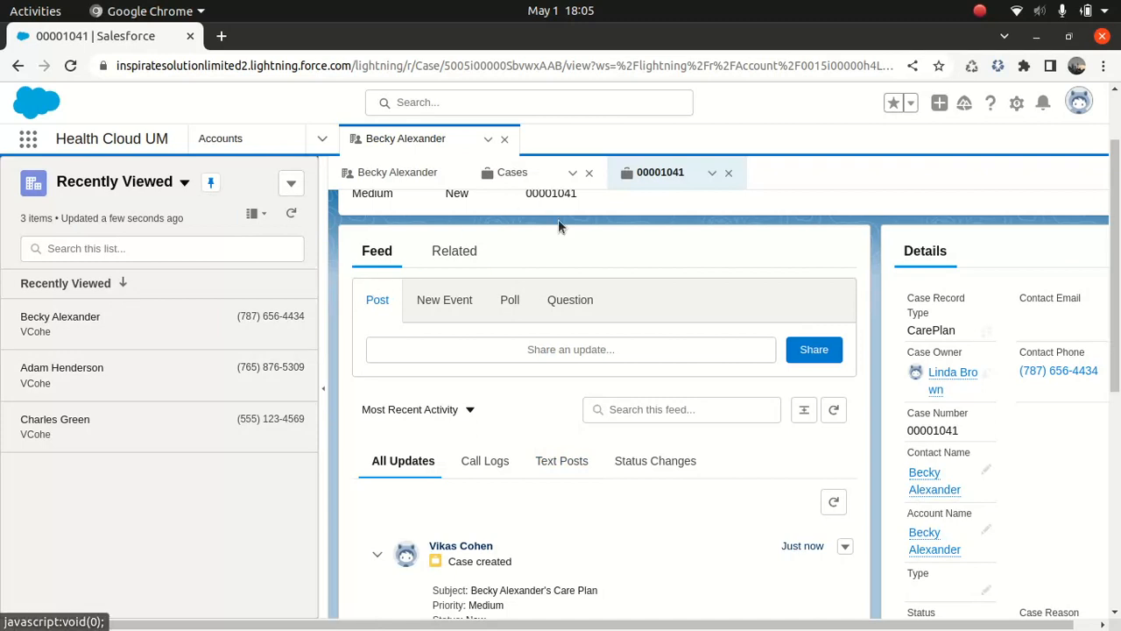
mouse_move(28, 139)
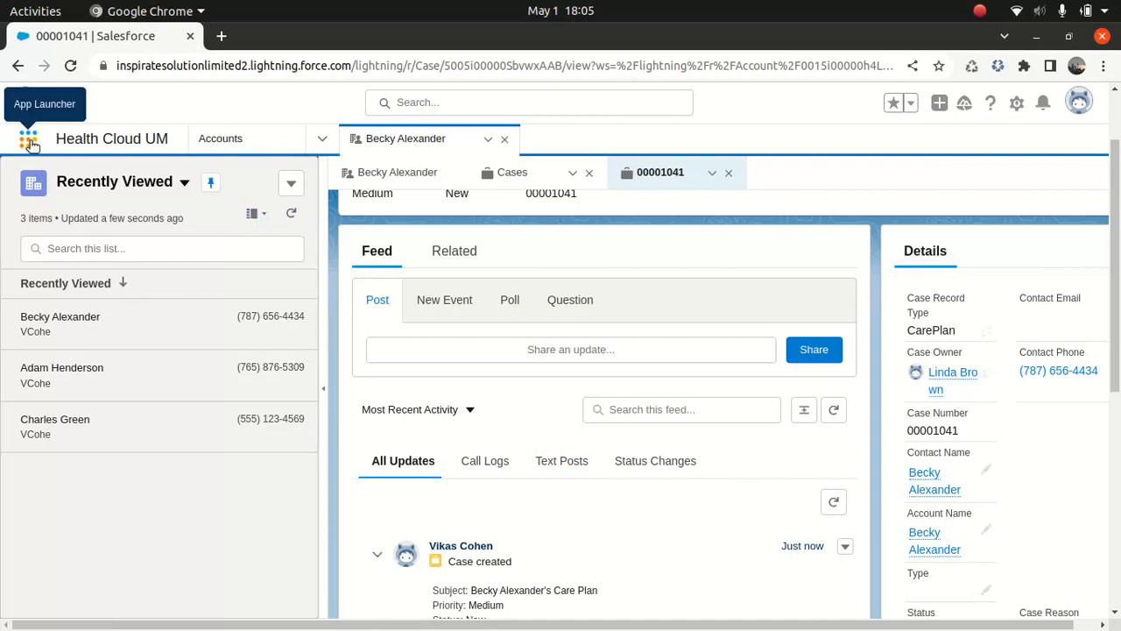
Switch to the Health Cloud Admin app via the App Launcher search for 'health'
text(account)
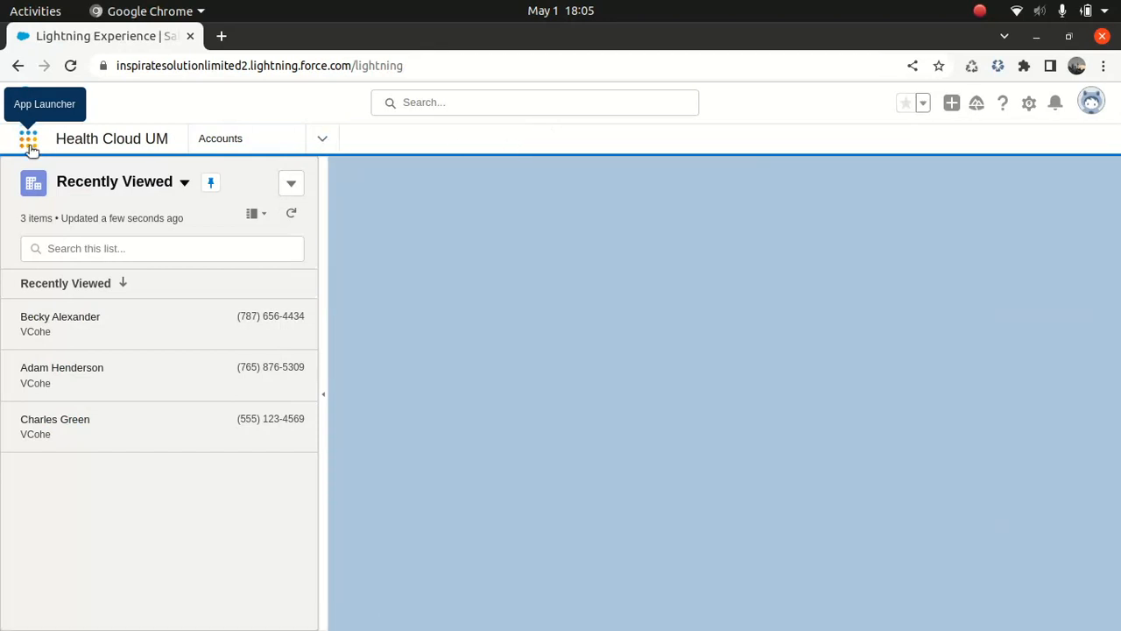
click(29, 138)
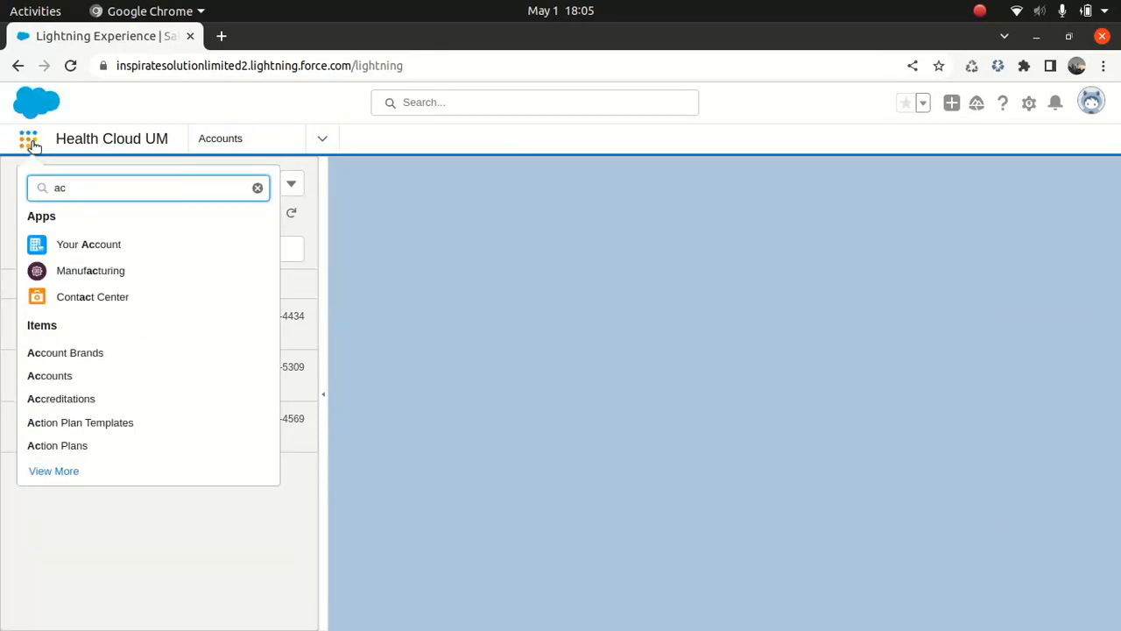
text(health)
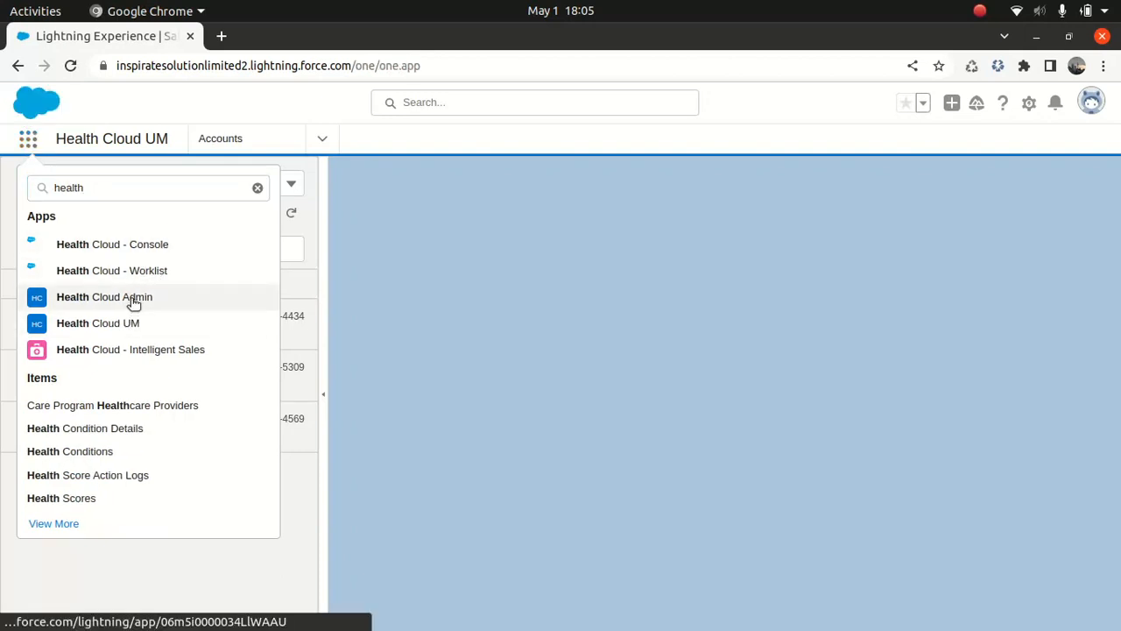
click(103, 296)
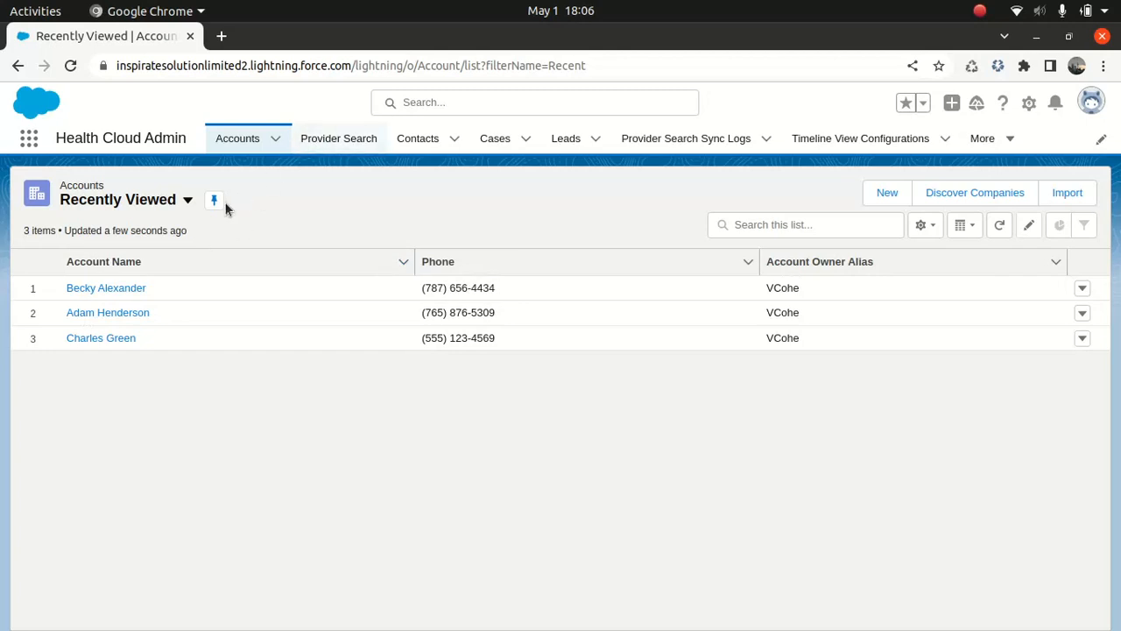
click(105, 287)
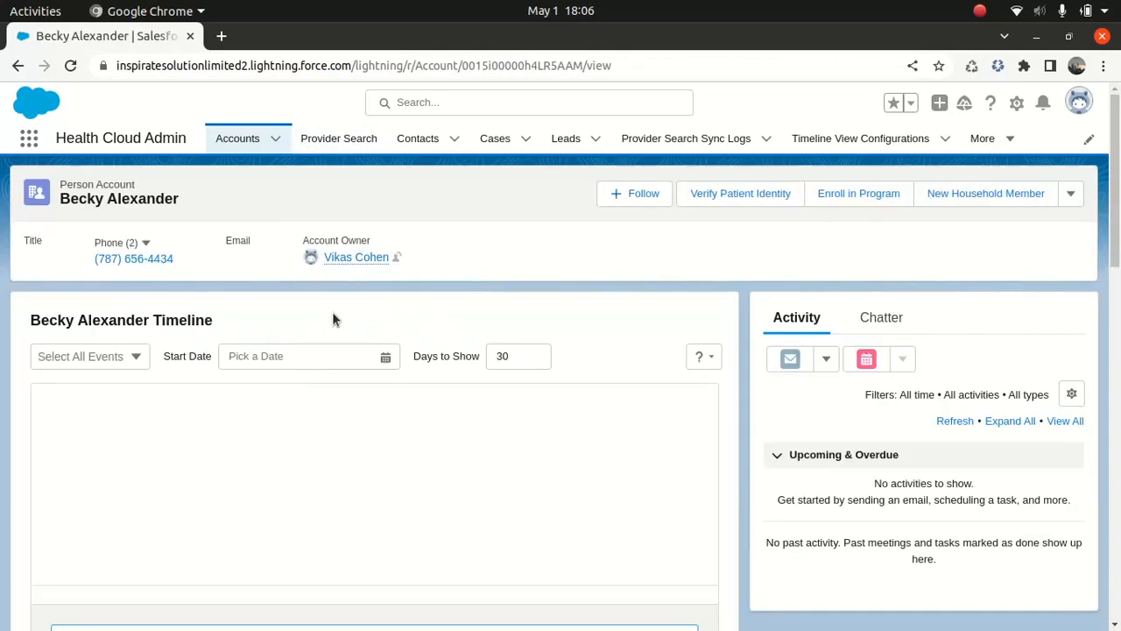
scroll(down, 3)
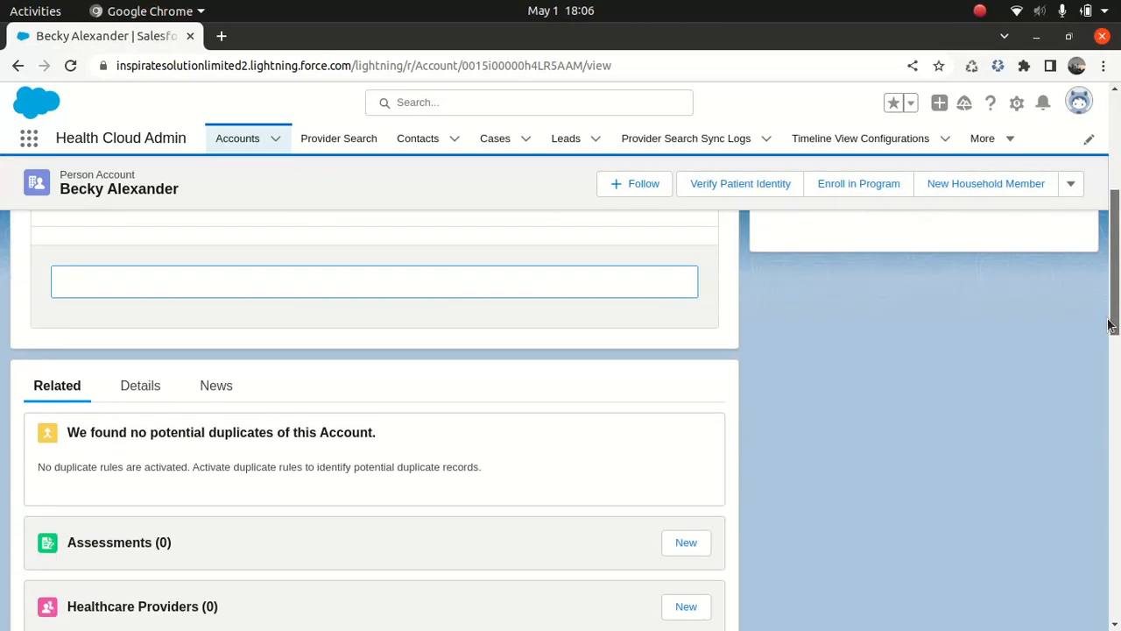
scroll(down, 3)
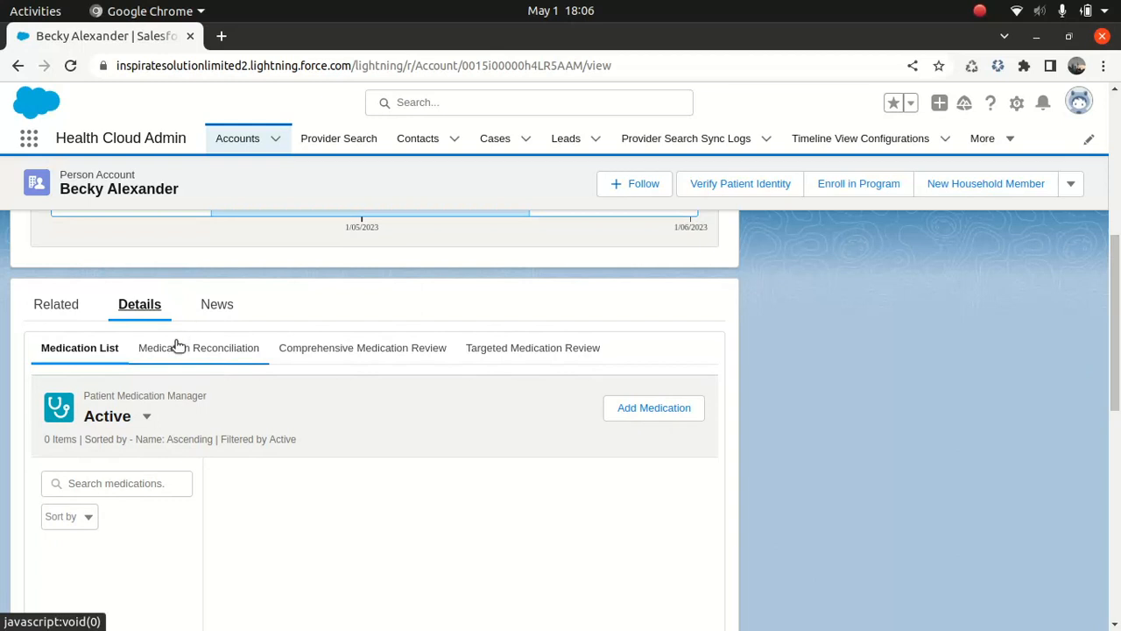
Review the Medication Reconciliation records and related lists
click(198, 346)
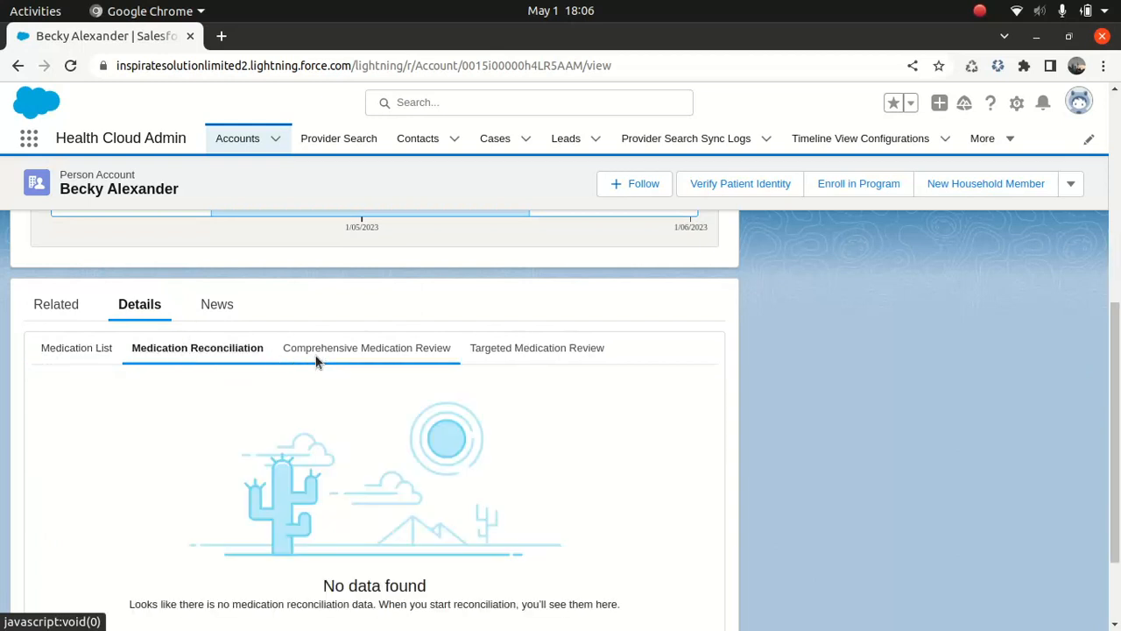
click(530, 347)
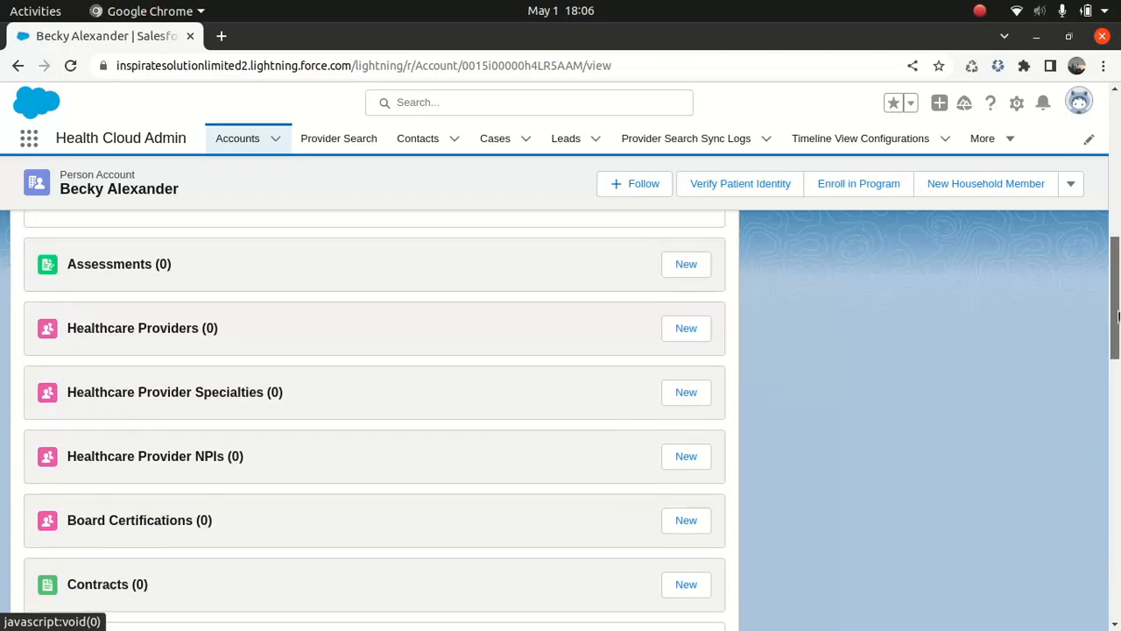
scroll(down, 3)
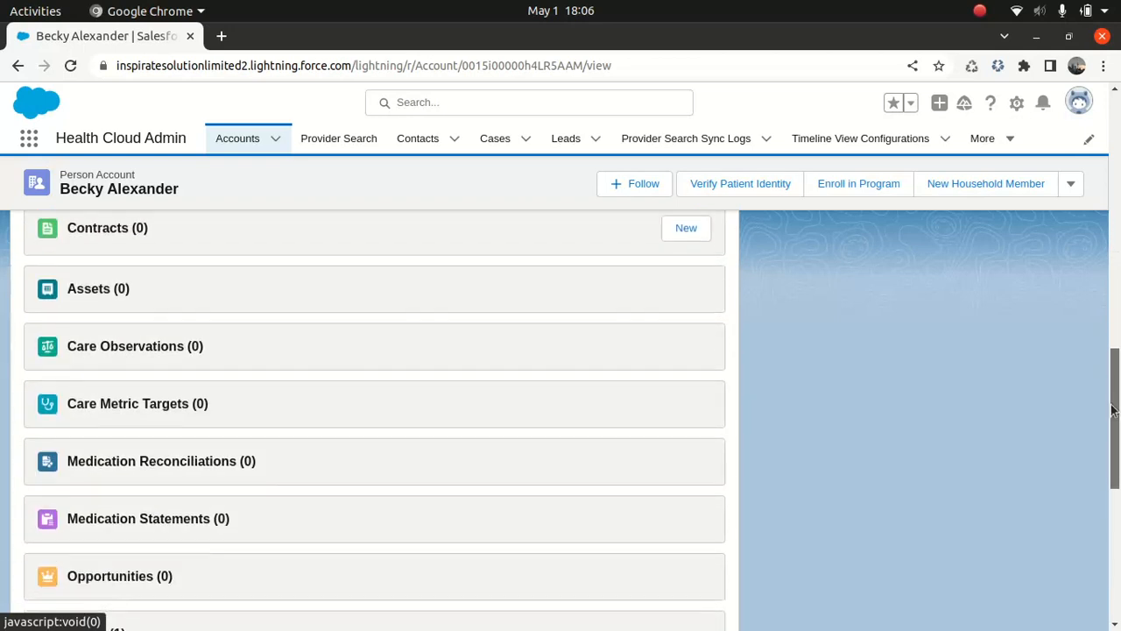
scroll(down, 3)
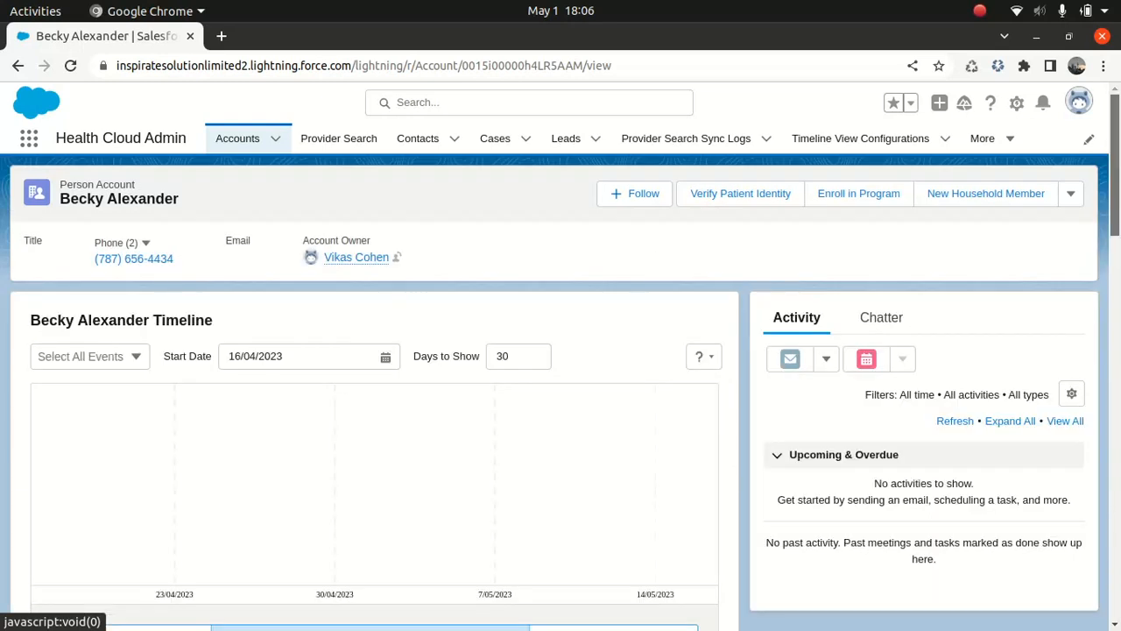
mouse_move(902, 259)
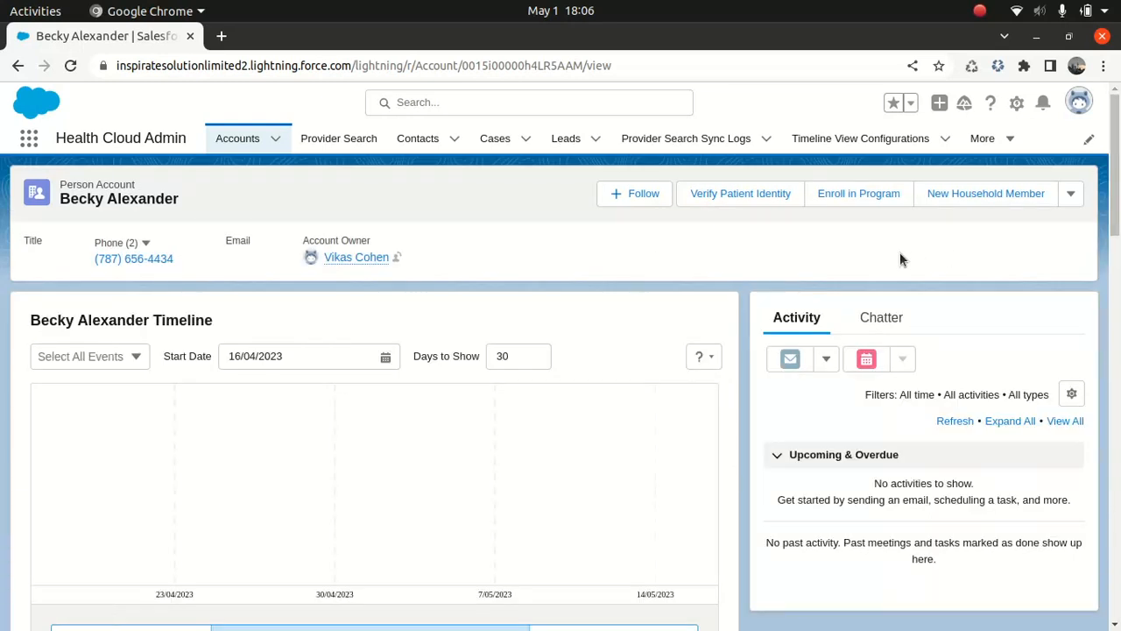